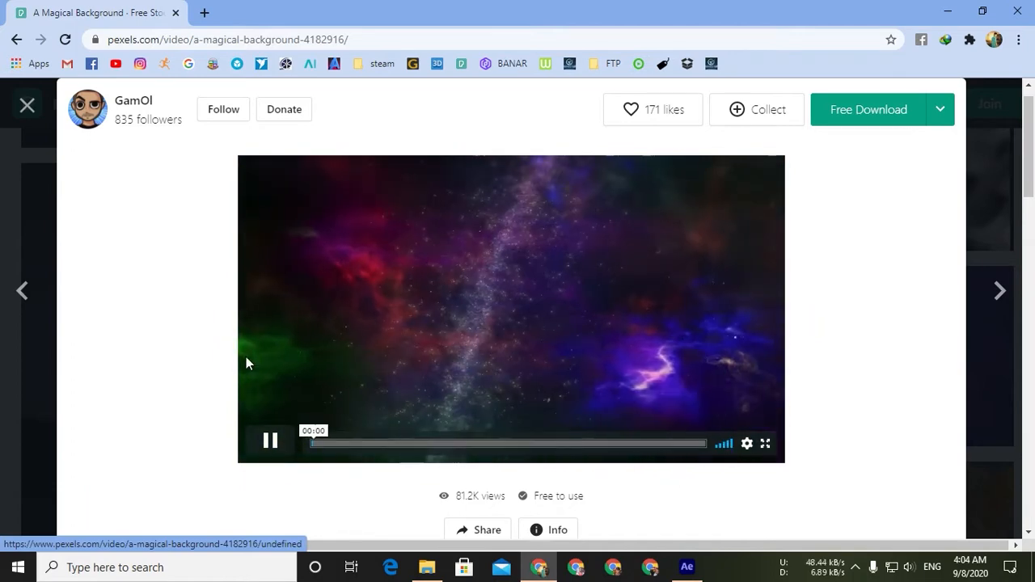
# Play the preview of the 'A Magical Background' galaxy video on Pexels.
pyautogui.click(686, 567)
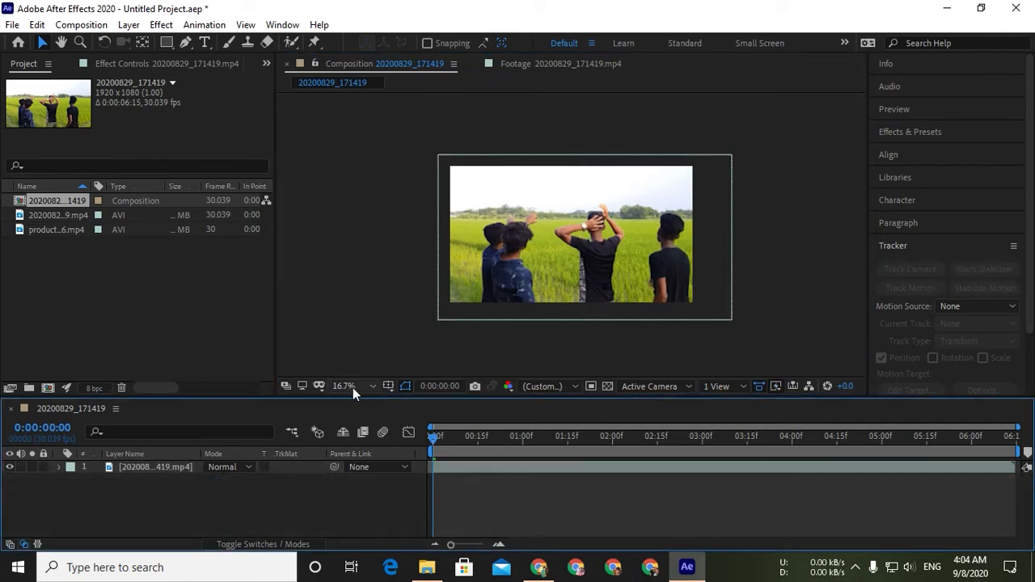
# Apply Lumetri Color from the Color Correction effects to the field footage layer.
pyautogui.click(344, 386)
pyautogui.write('lume')
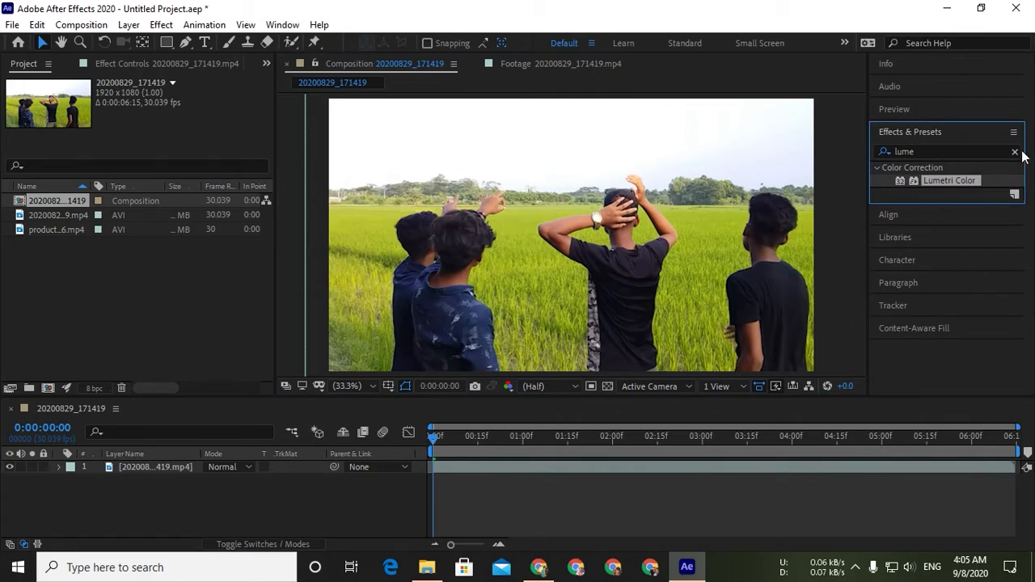
pyautogui.click(1015, 152)
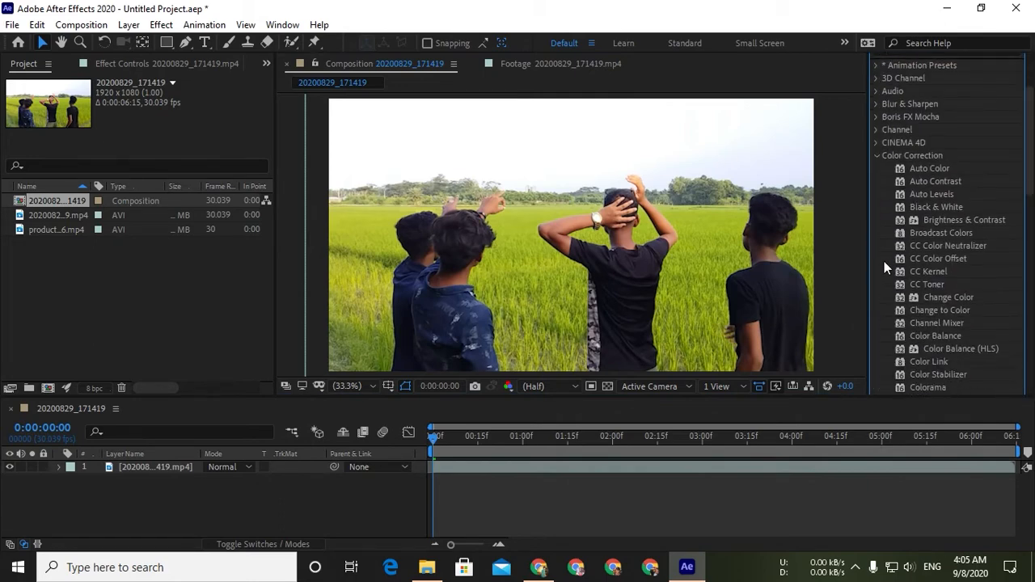
pyautogui.scroll(-3)
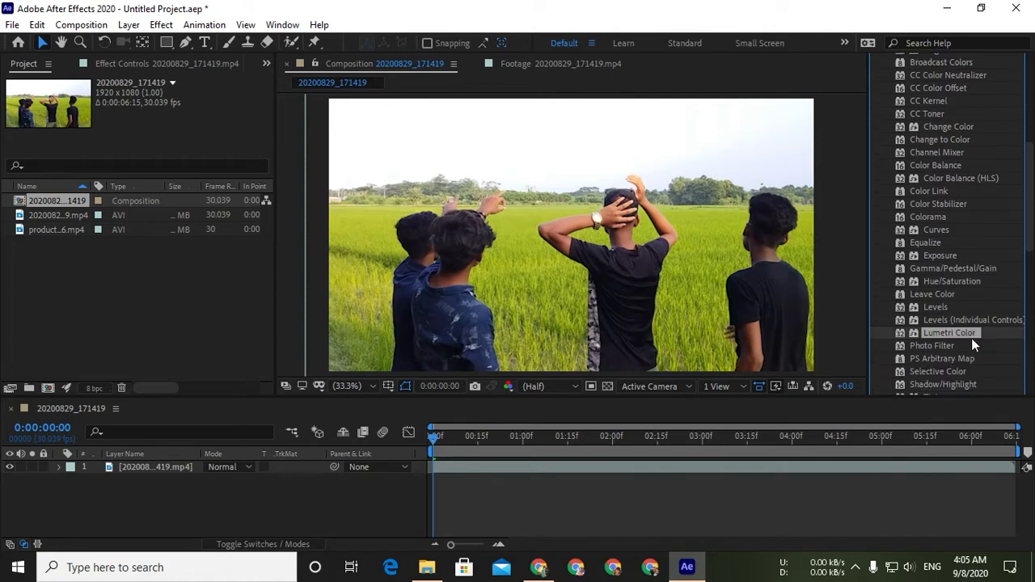
pyautogui.doubleClick(949, 333)
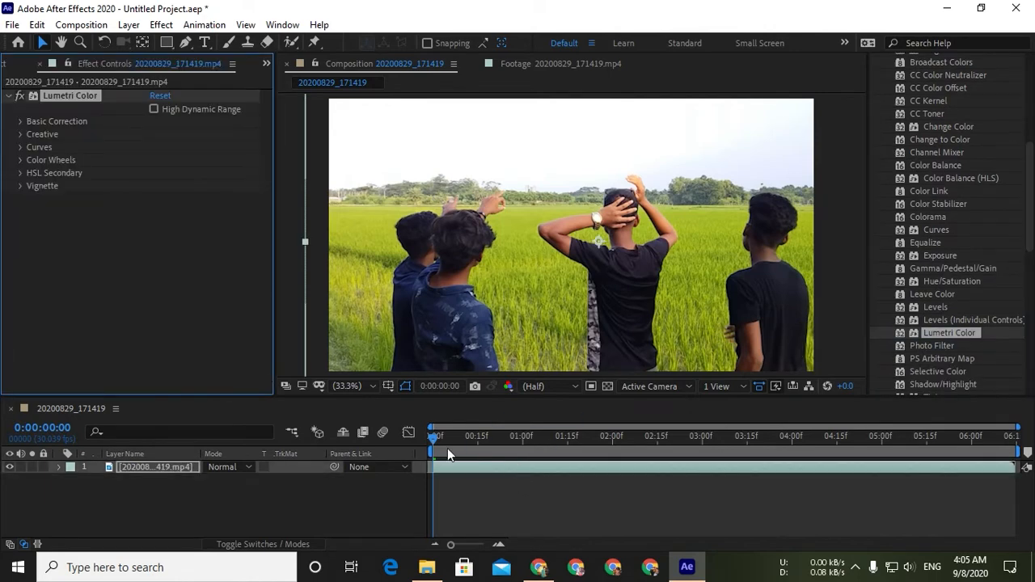
# In Basic Correction, set Exposure to -3.0 and lower a tone slider to darken the shot.
pyautogui.click(20, 122)
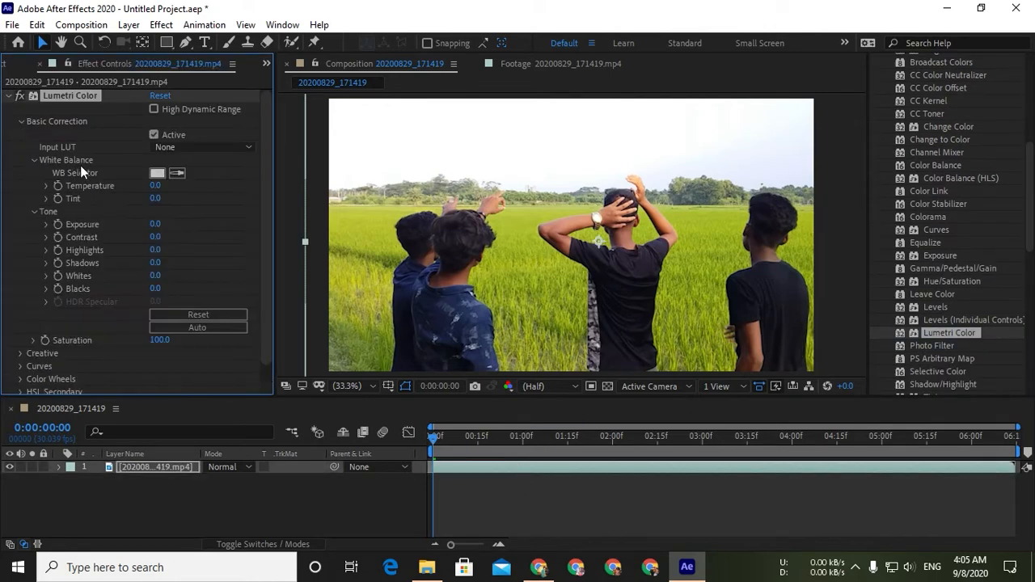
pyautogui.doubleClick(155, 224)
pyautogui.write('3')
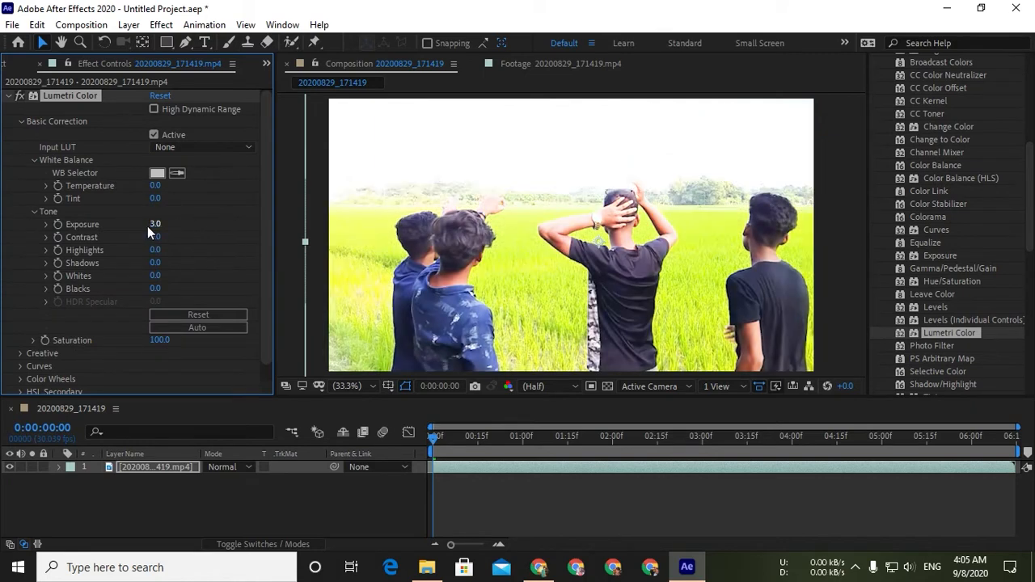
pyautogui.doubleClick(154, 224)
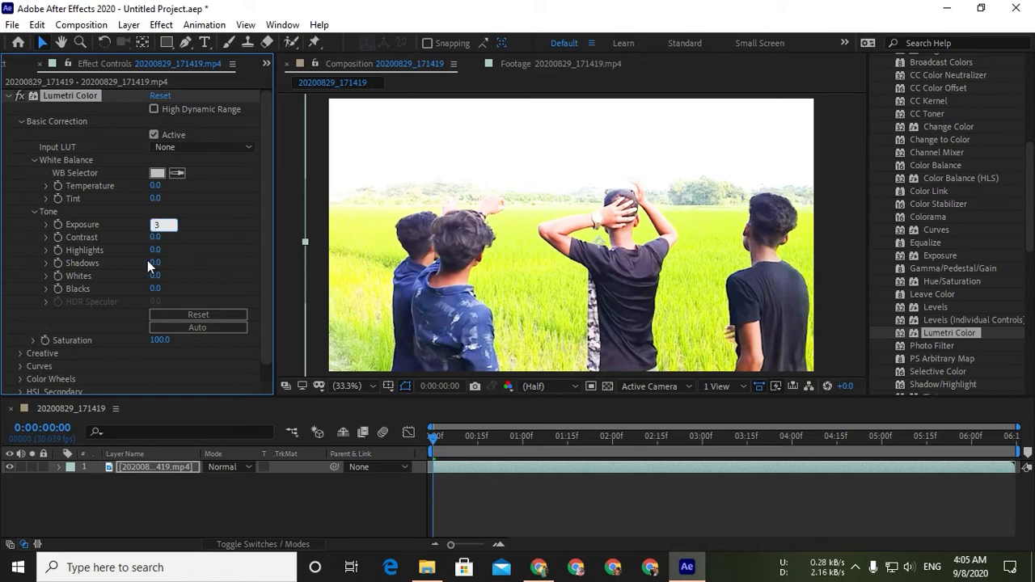
pyautogui.moveTo(161, 224); pyautogui.dragTo(137, 224)
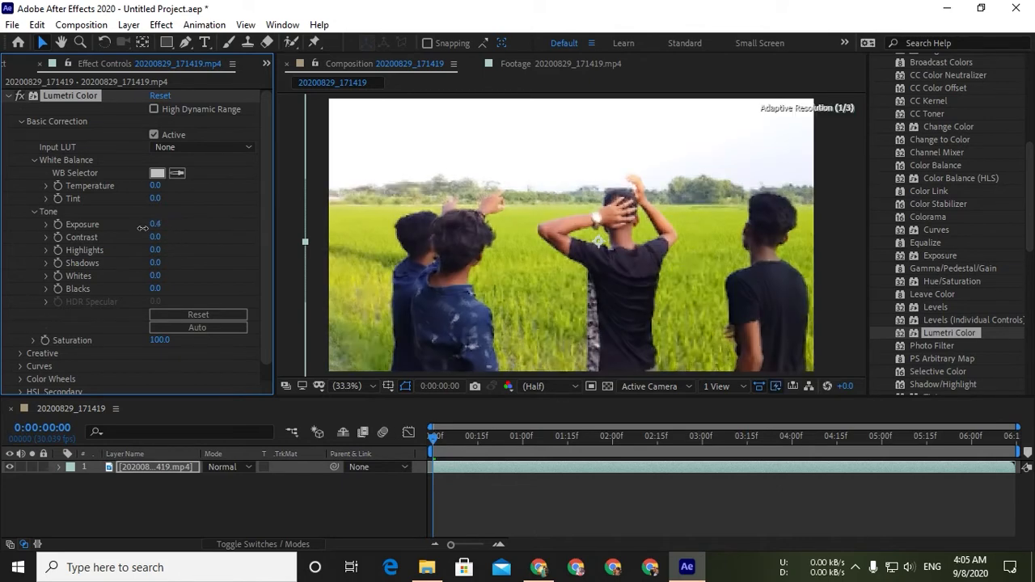
pyautogui.doubleClick(154, 224)
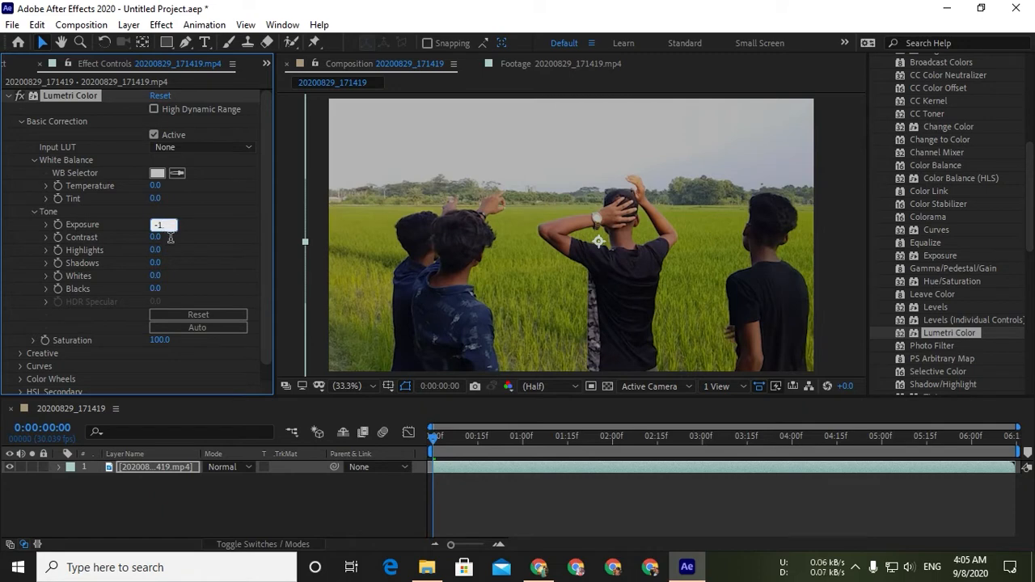
pyautogui.write('-3.0')
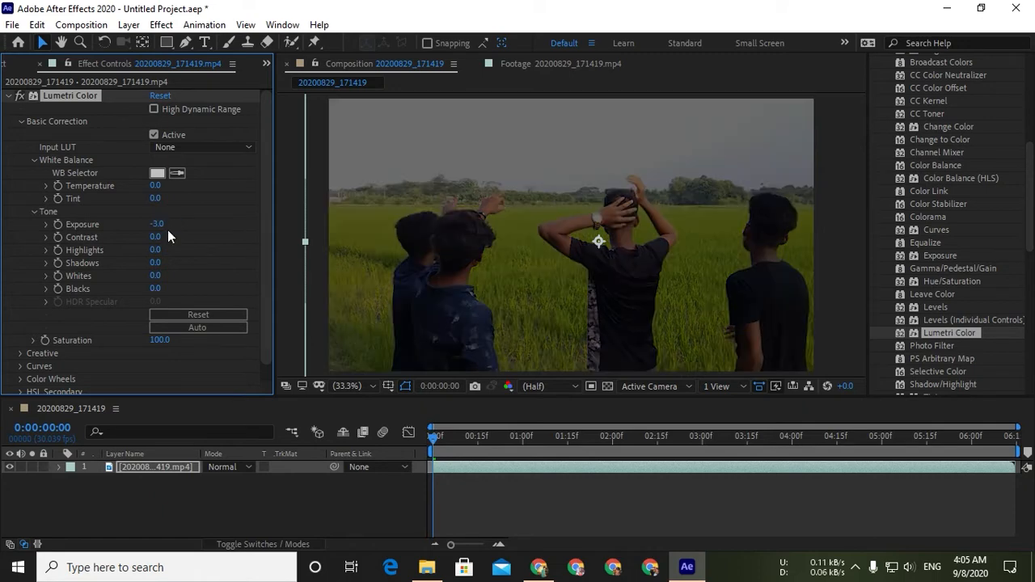
pyautogui.moveTo(167, 262)
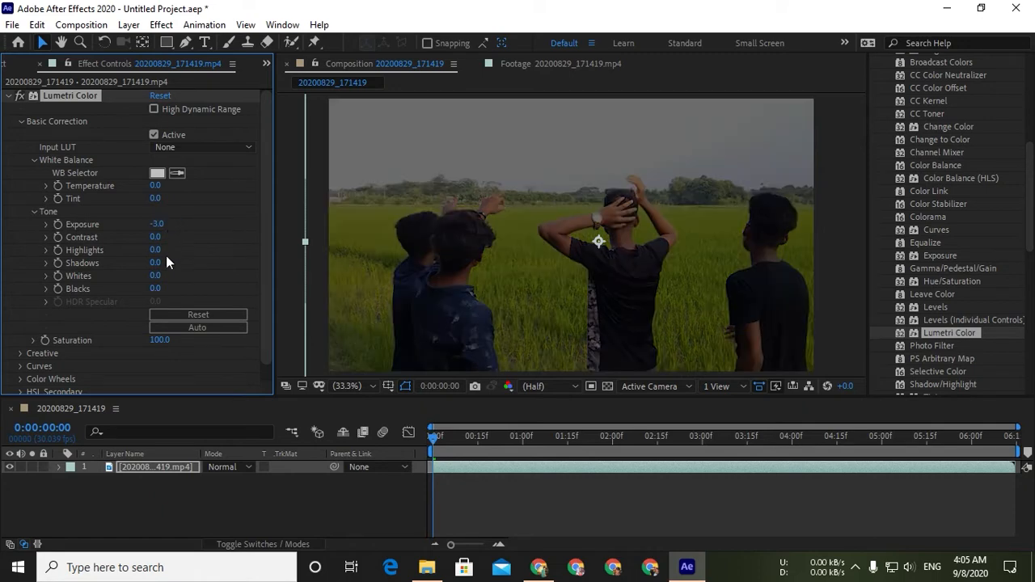
pyautogui.moveTo(159, 237); pyautogui.dragTo(134, 237)
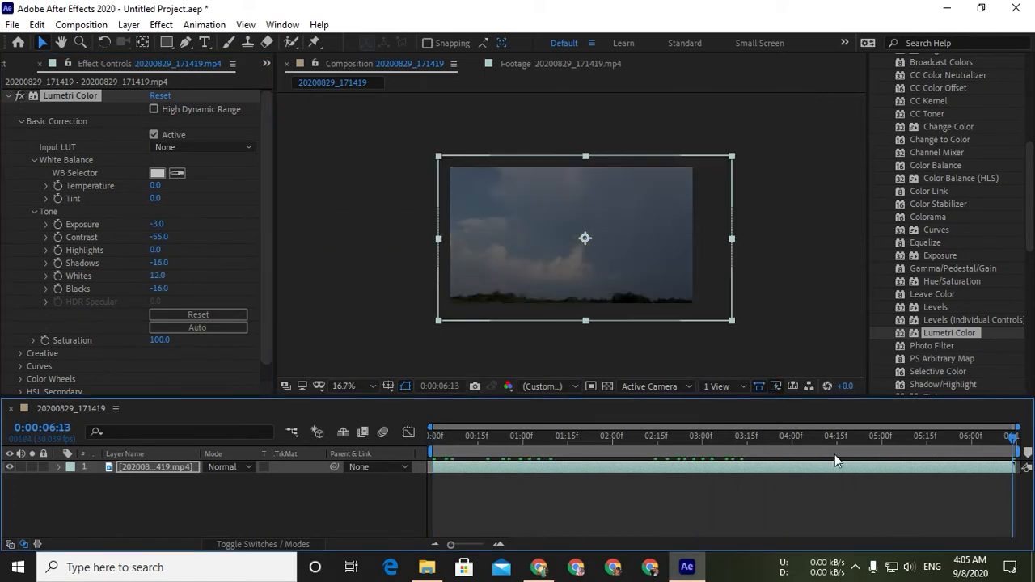
# Pre-compose the field layer into a nested composition named 'footage' and scrub the clip.
pyautogui.click(682, 436)
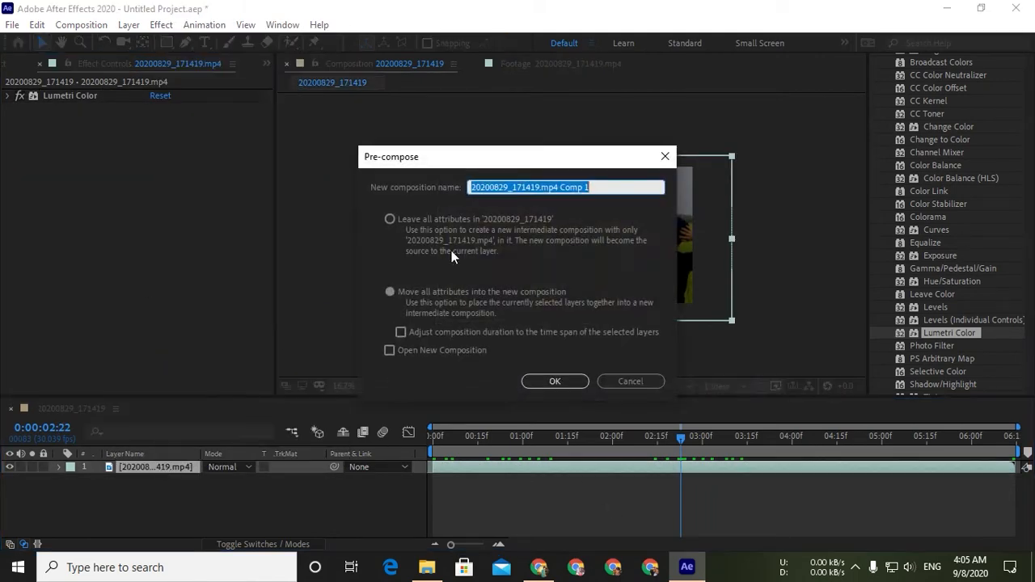
pyautogui.write('foo')
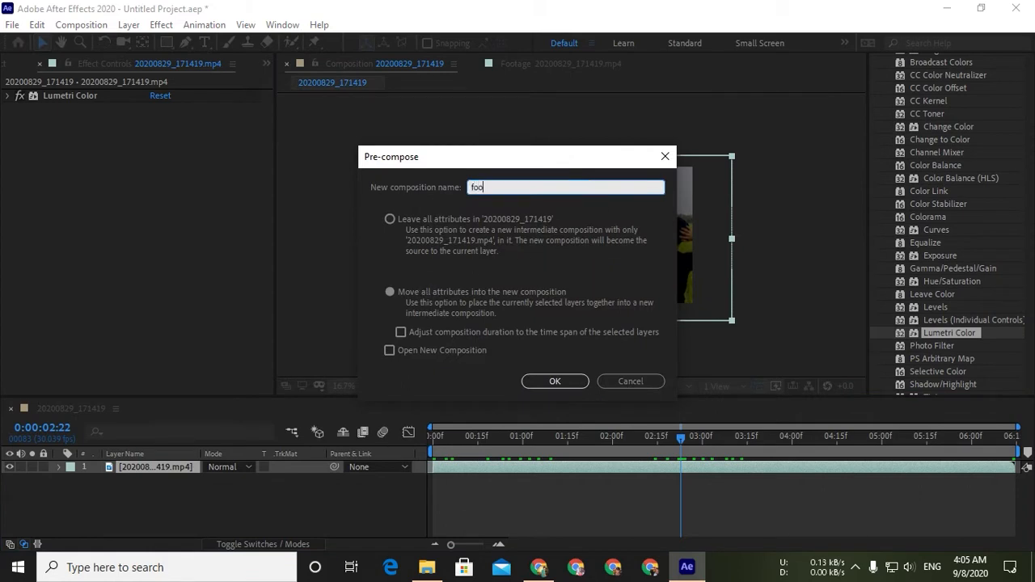
pyautogui.click(554, 381)
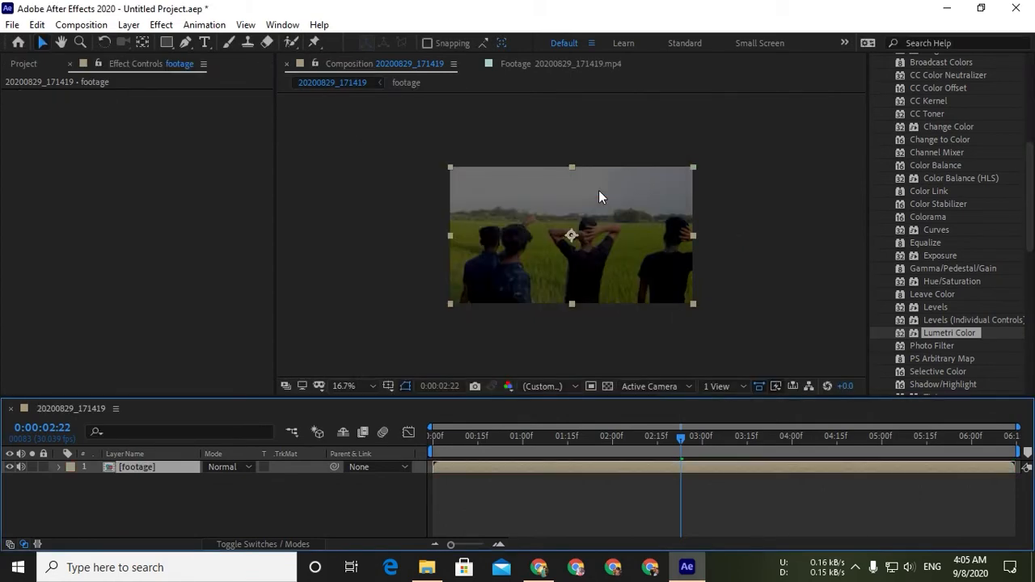
pyautogui.click(590, 427)
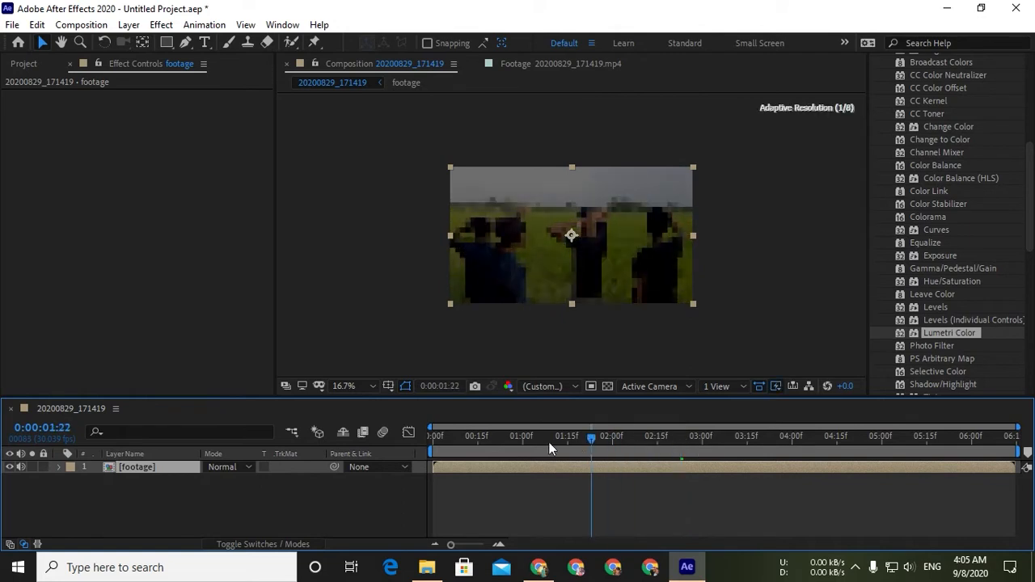
pyautogui.click(459, 436)
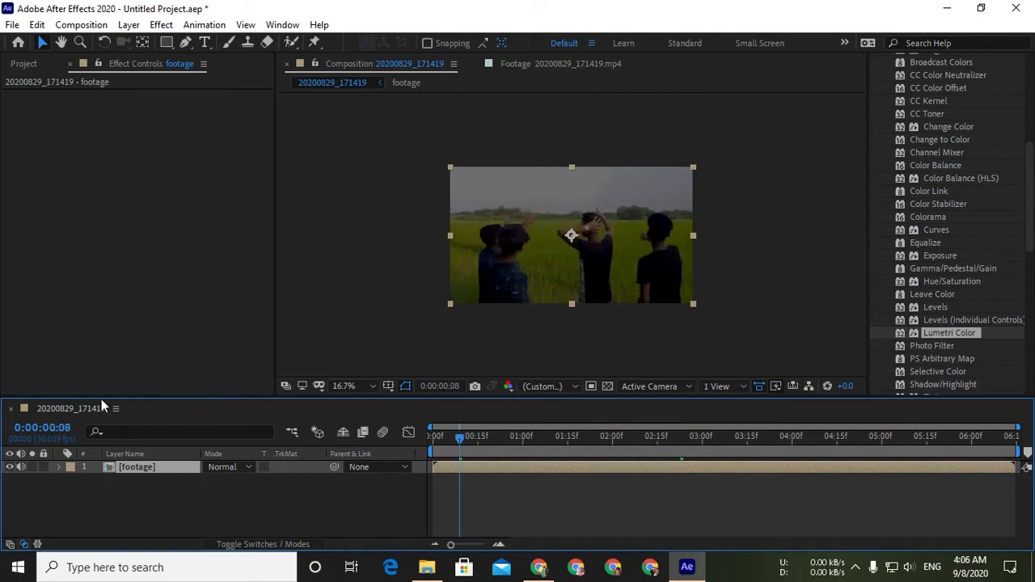
# Duplicate the footage layer and add Boris FX Mocha tracking to the top copy.
pyautogui.click(36, 25)
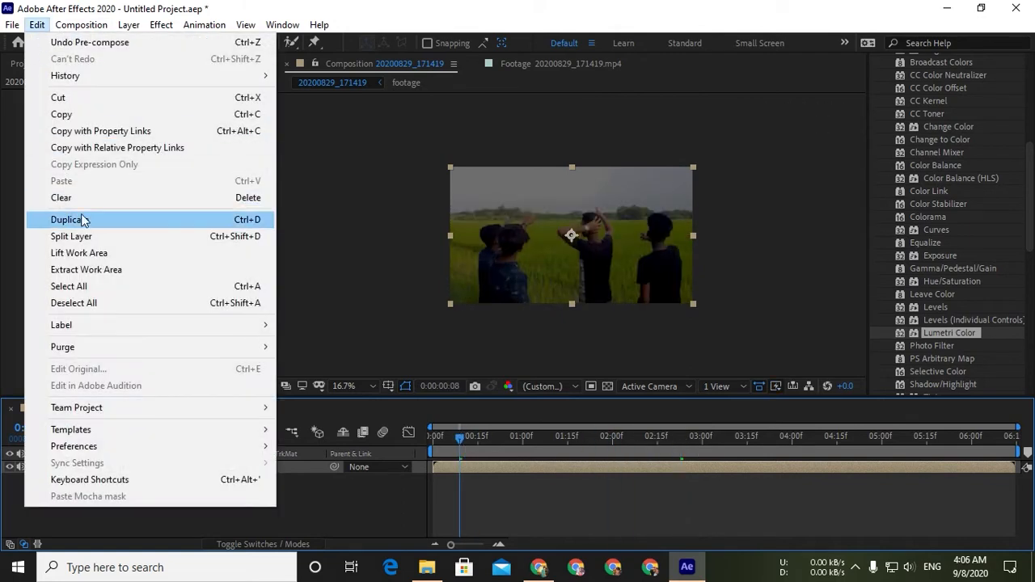
pyautogui.click(67, 219)
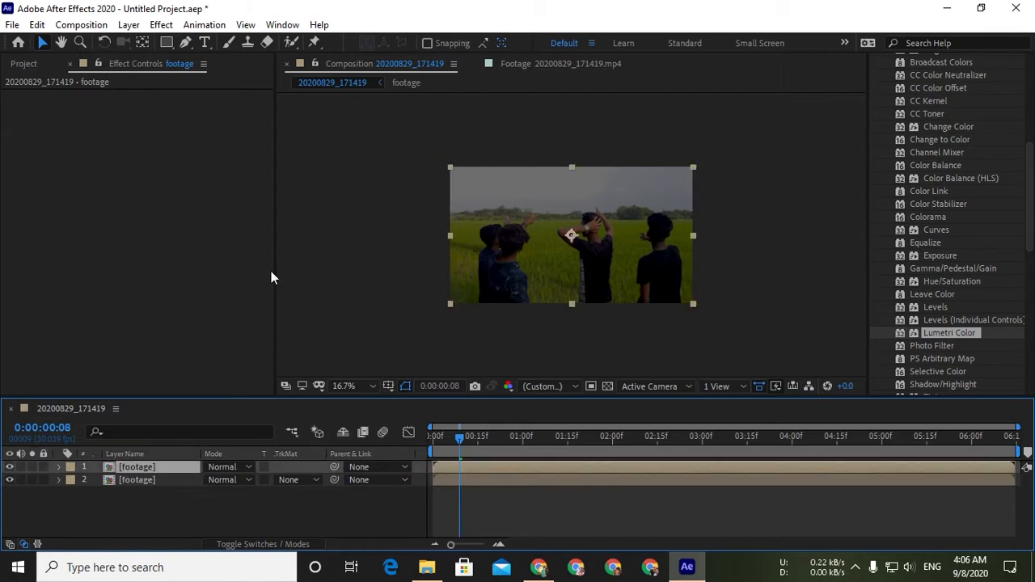
pyautogui.click(203, 24)
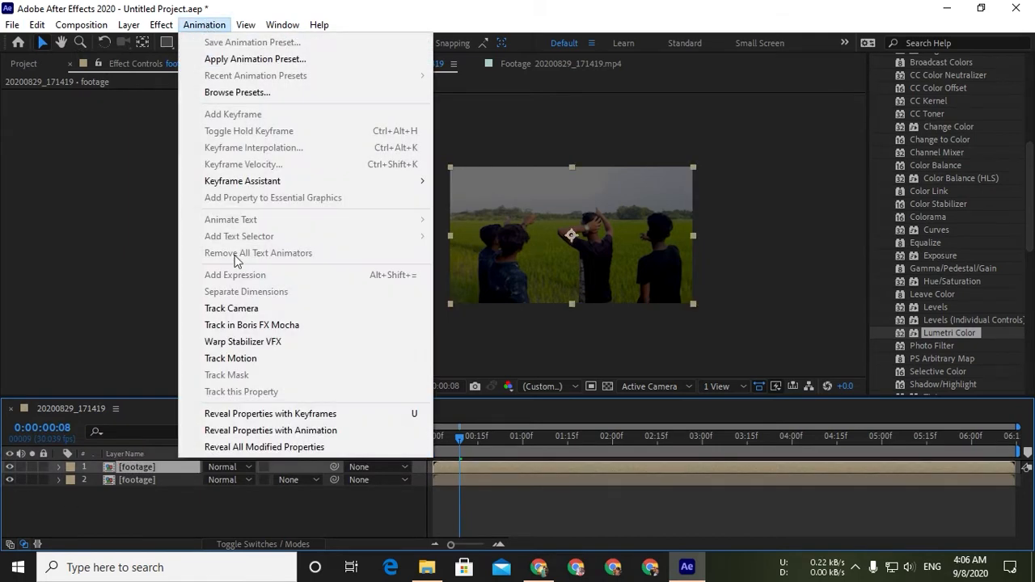
pyautogui.moveTo(271, 359)
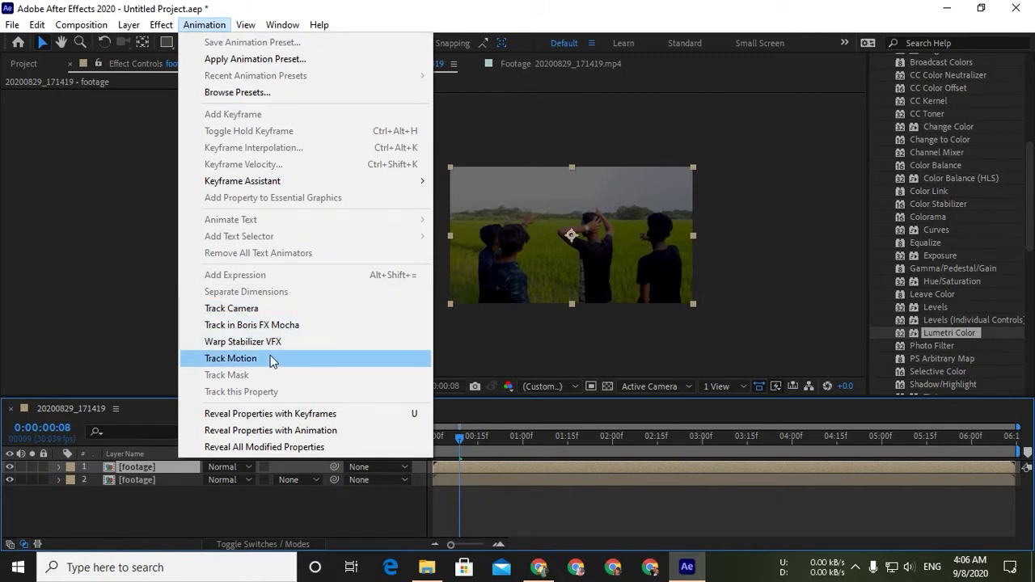
pyautogui.click(252, 325)
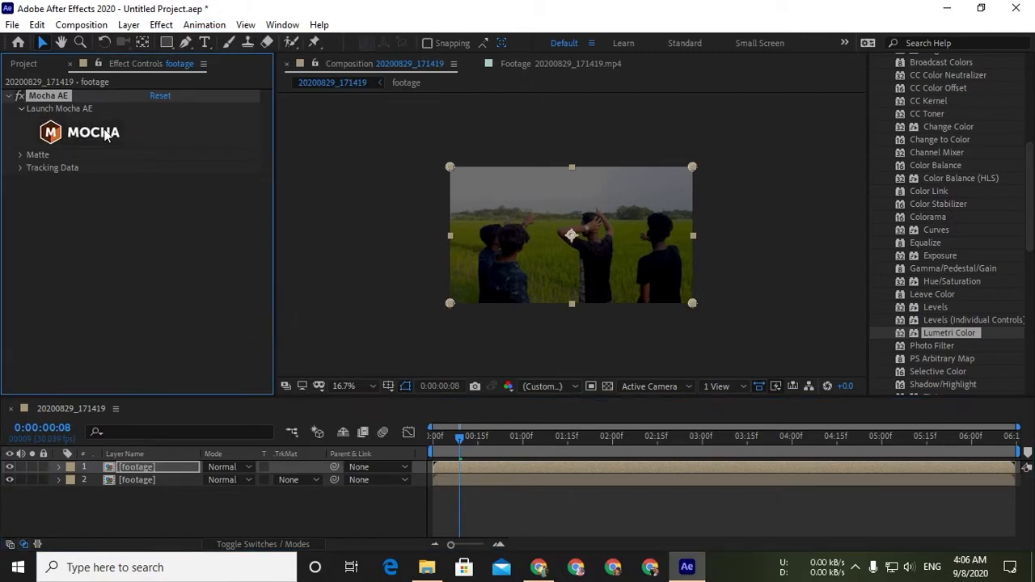
# Track the treeline shape forward through the clip in Mocha, then exit via the save prompt.
pyautogui.click(59, 108)
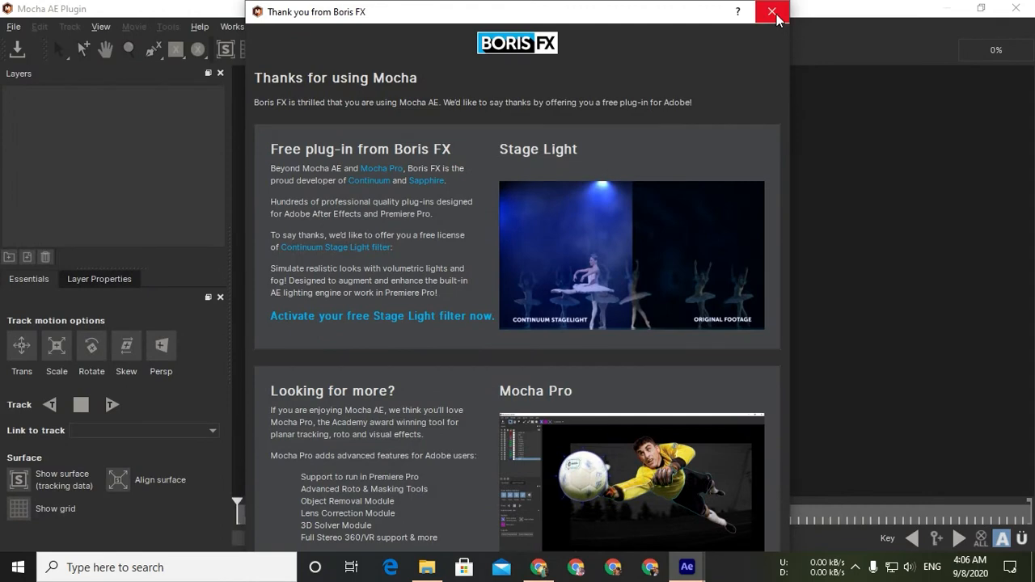
pyautogui.click(771, 12)
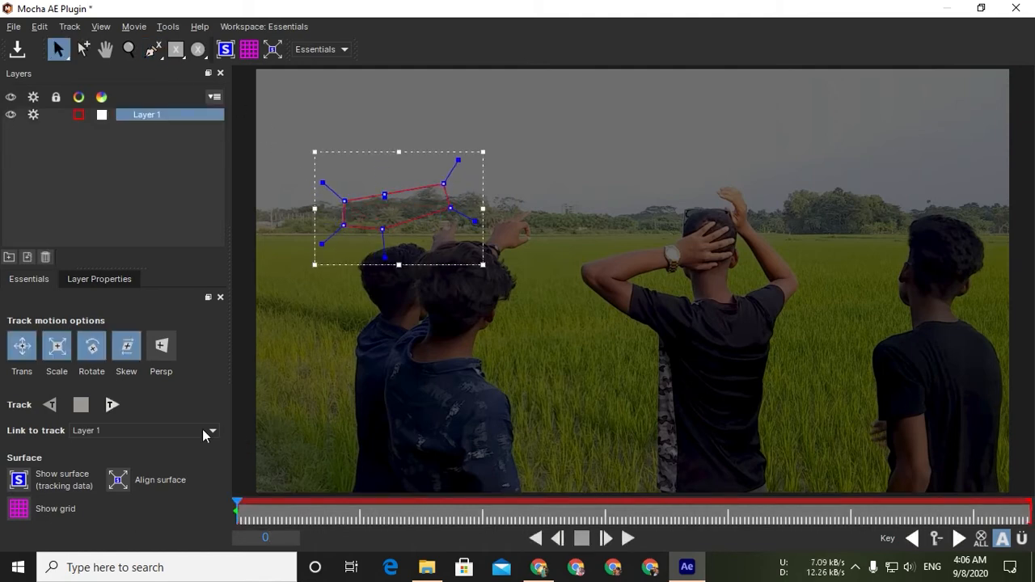
pyautogui.click(114, 404)
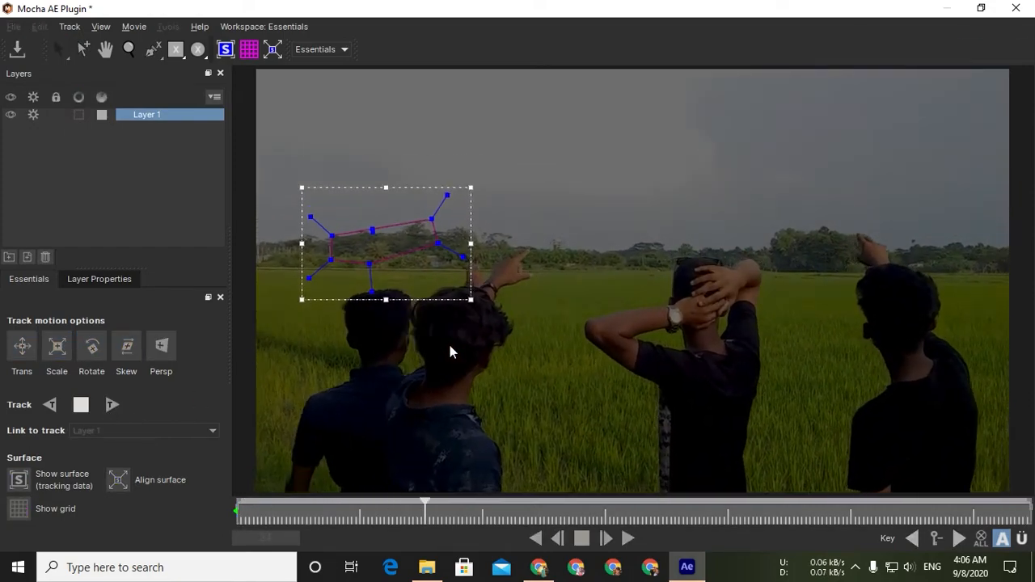
pyautogui.click(112, 405)
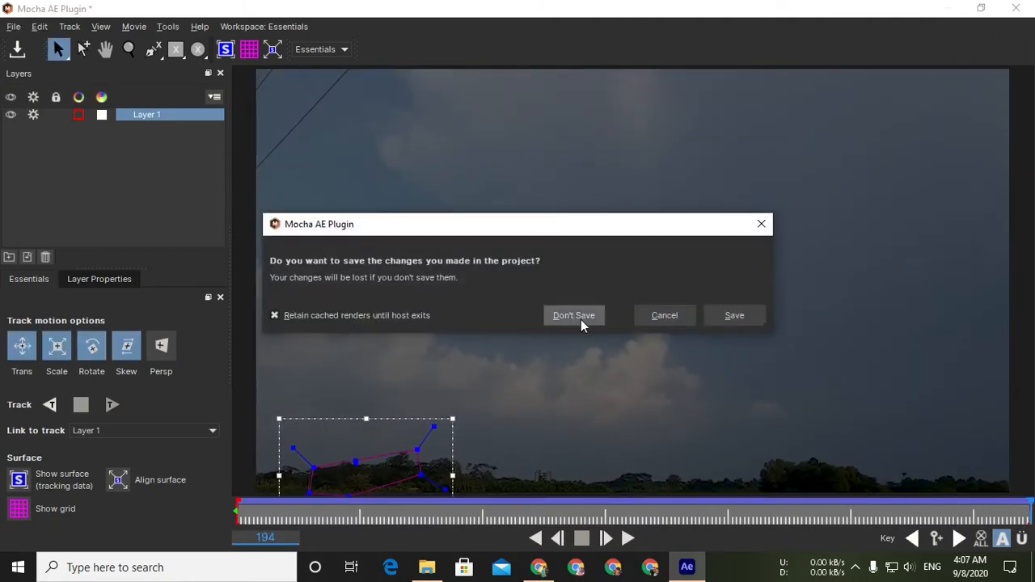
pyautogui.click(573, 315)
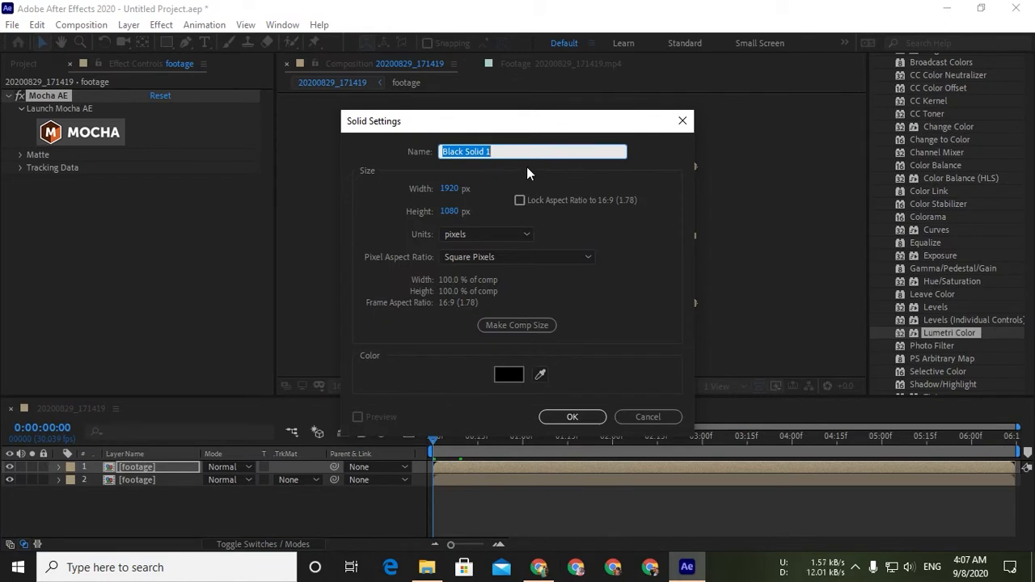
# Create a black solid layer named 'trucking data' above the footage layers.
pyautogui.write('tru')
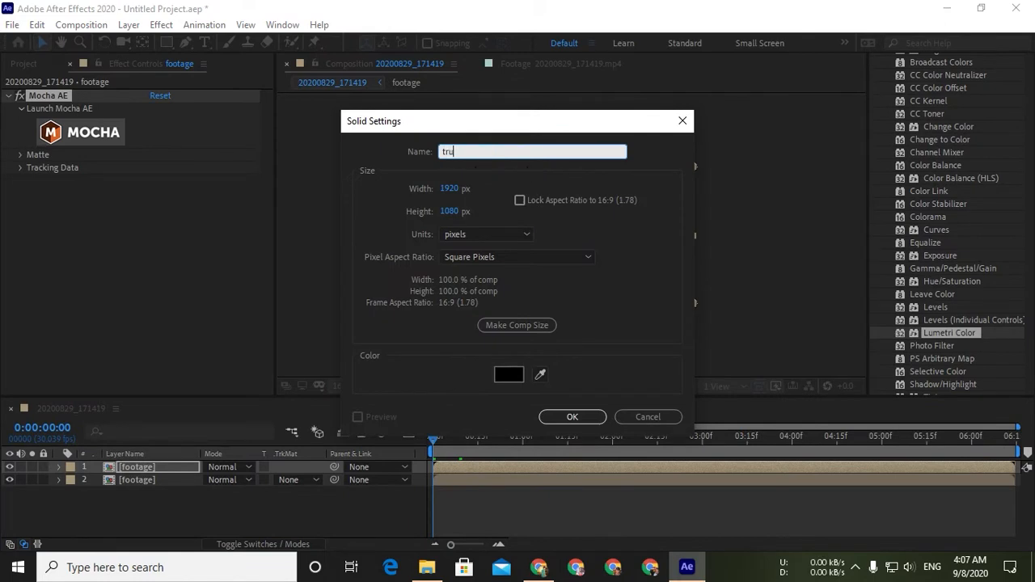
pyautogui.write('cking')
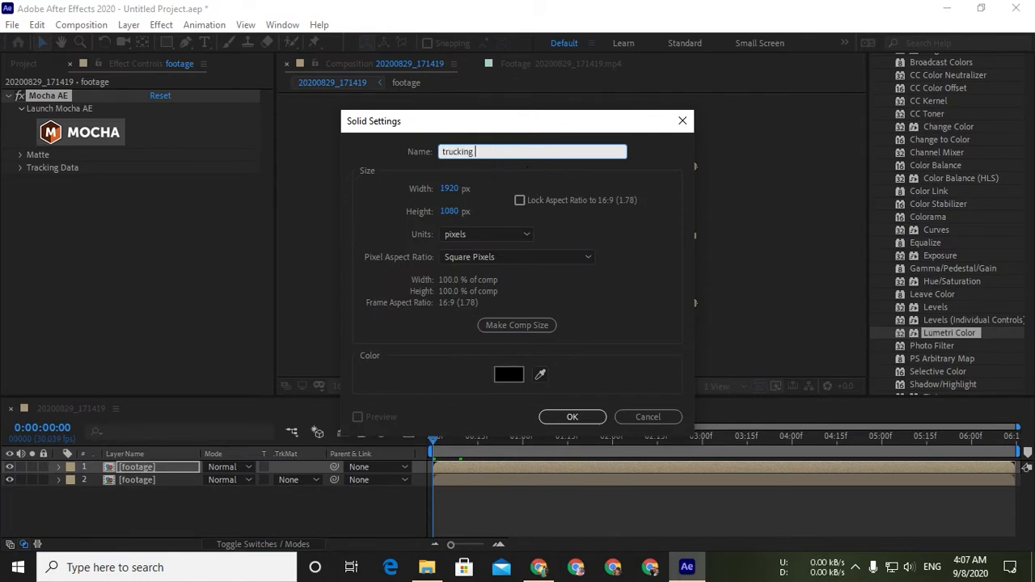
pyautogui.click(572, 416)
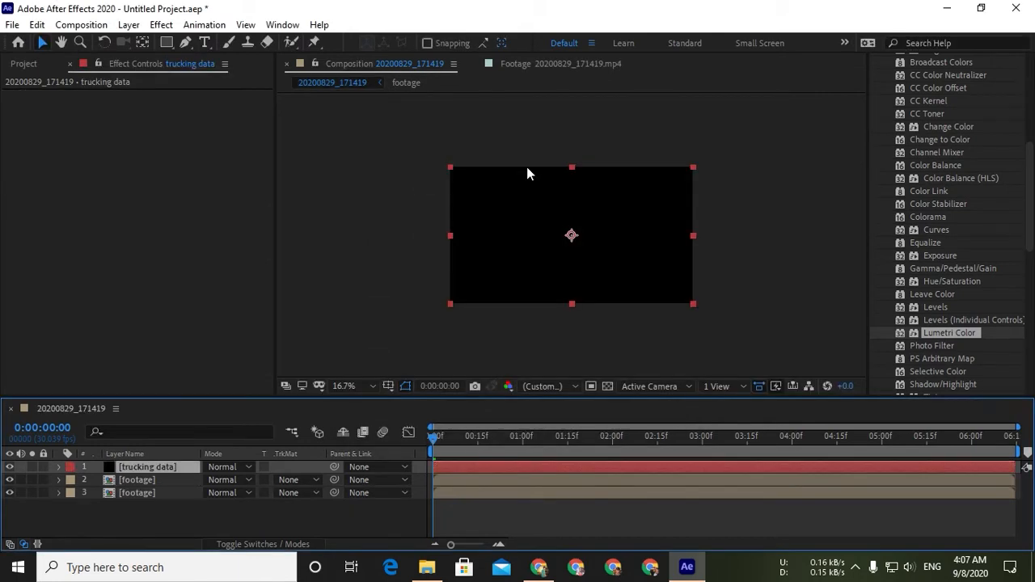
# Create track data from Mocha Layer 1 in the footage layer's Mocha AE effect.
pyautogui.click(137, 480)
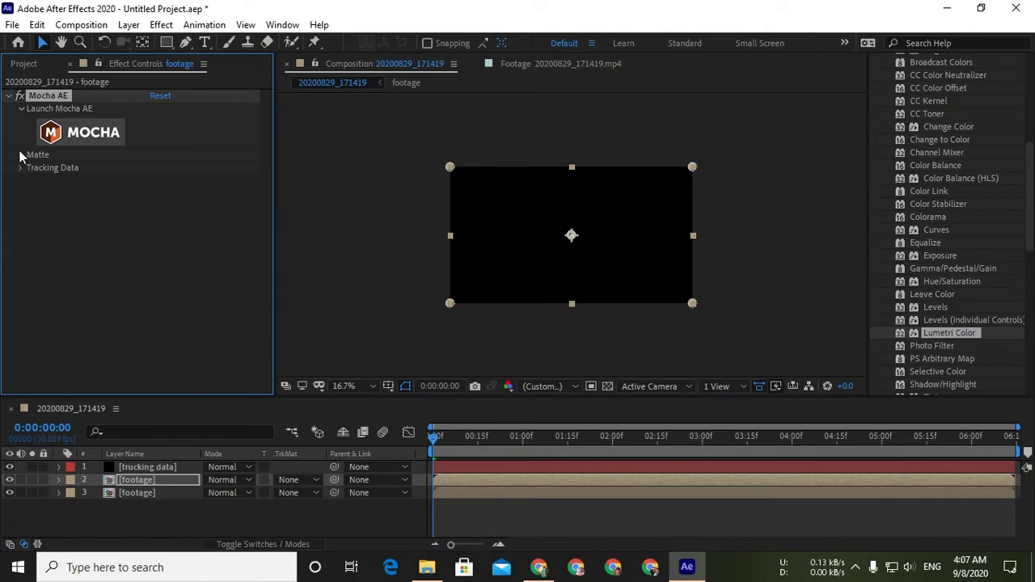
pyautogui.click(21, 155)
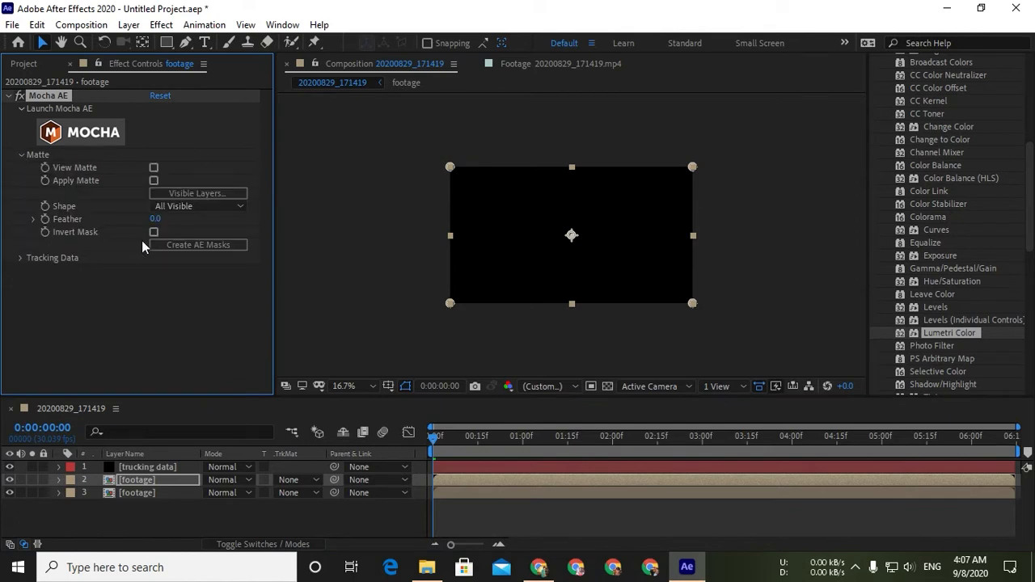
pyautogui.moveTo(142, 217)
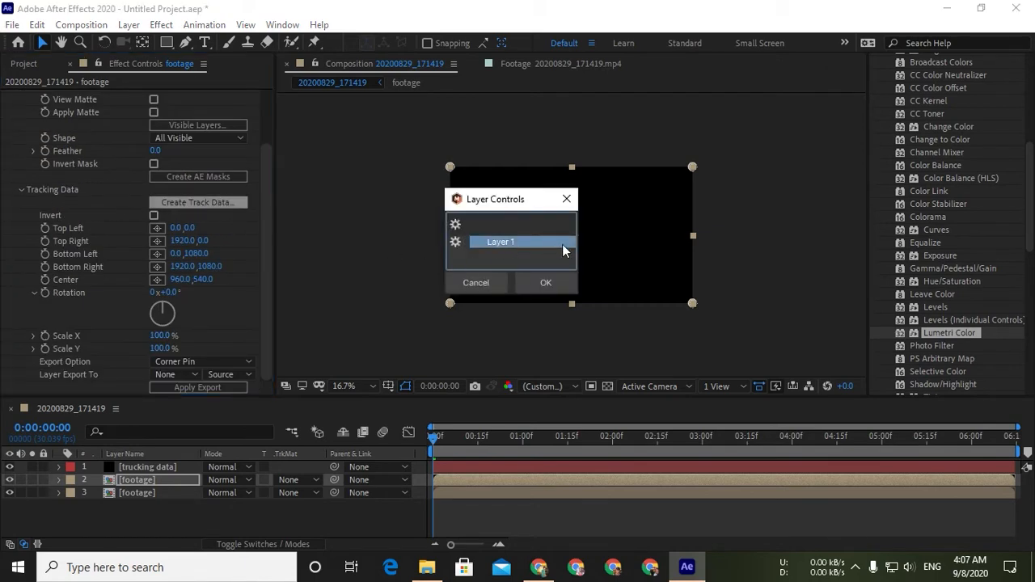
pyautogui.click(545, 282)
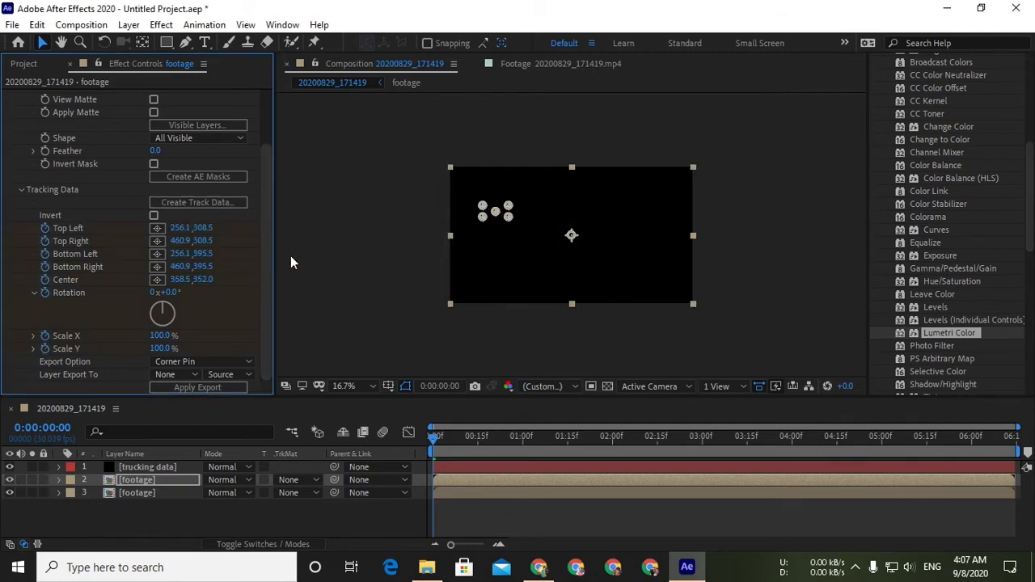
pyautogui.moveTo(434, 436); pyautogui.dragTo(466, 436)
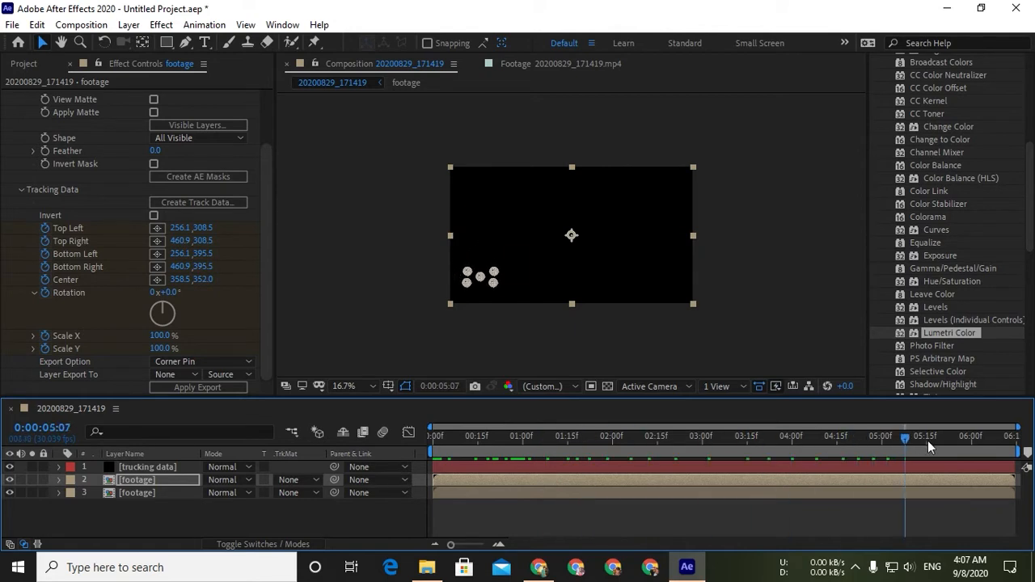
# Export the track as Transform motion onto the 'trucking data' solid.
pyautogui.moveTo(904, 437); pyautogui.dragTo(432, 437)
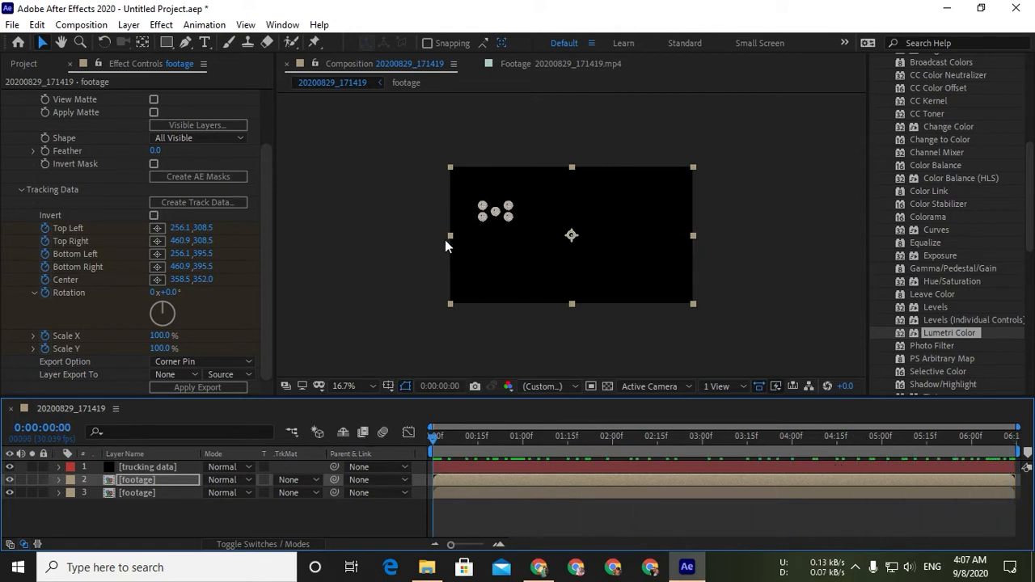
pyautogui.click(146, 466)
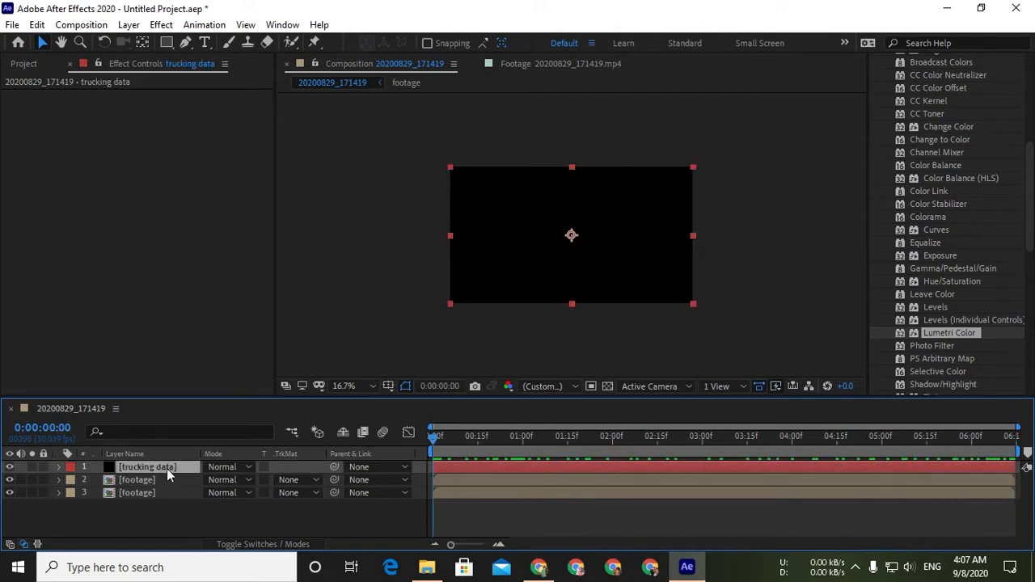
pyautogui.click(137, 480)
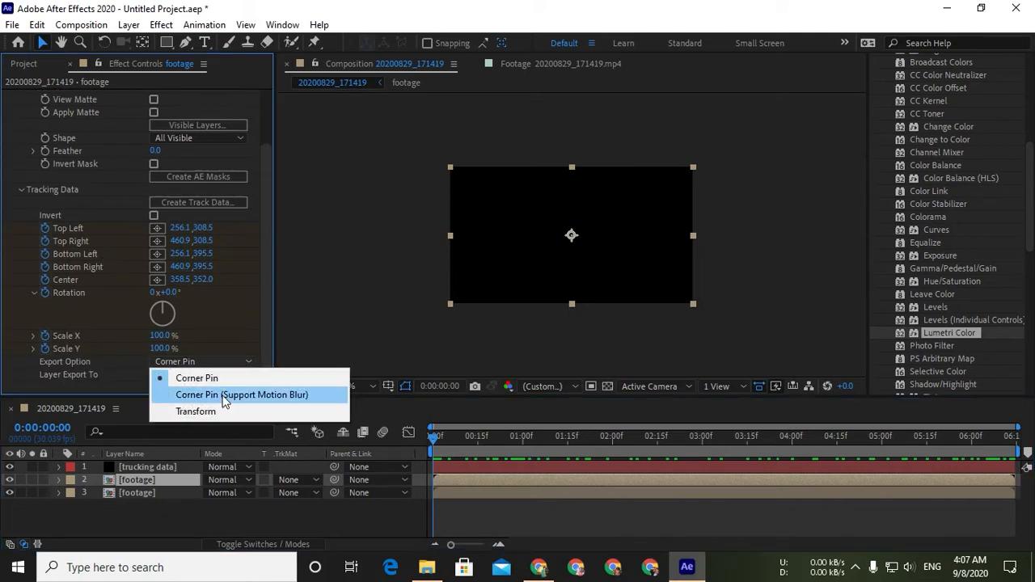
pyautogui.click(196, 410)
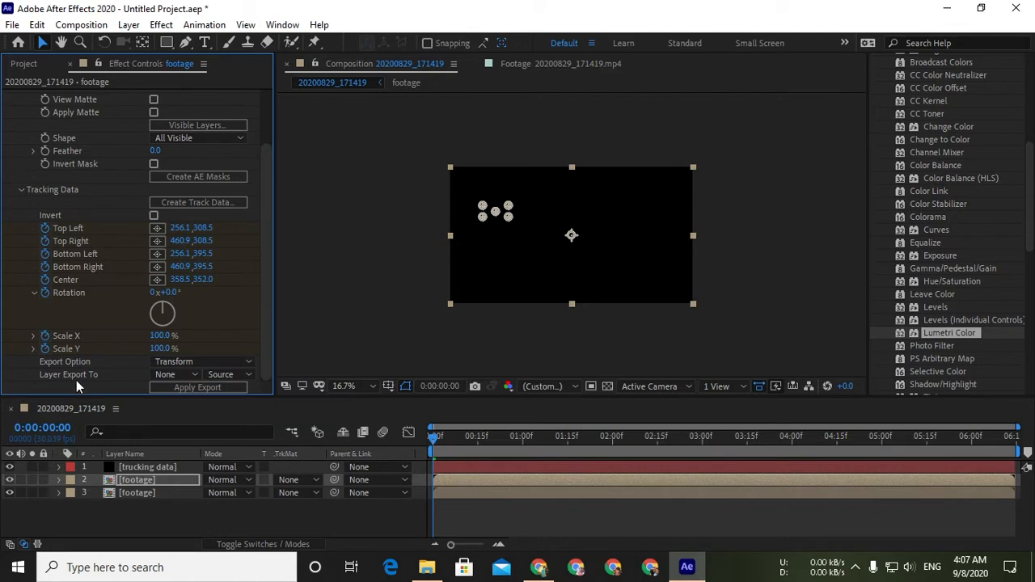
pyautogui.click(173, 374)
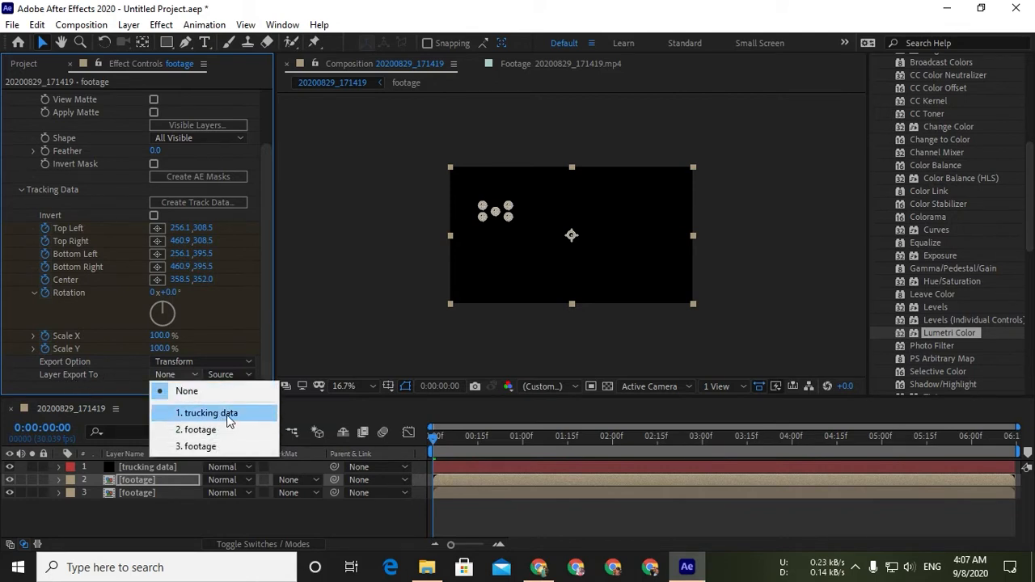
pyautogui.click(208, 413)
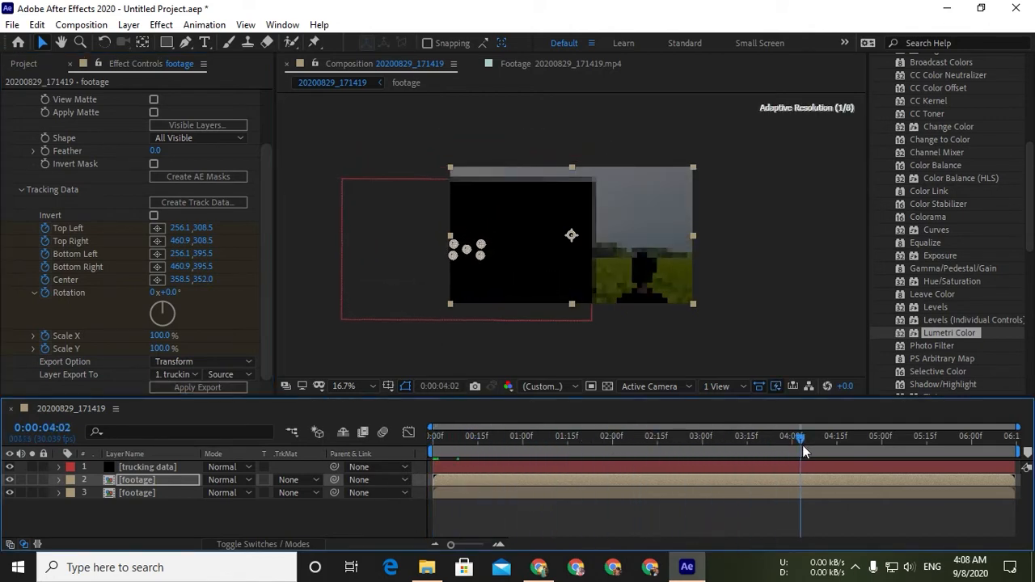
# Check the solid's tracked motion mid-clip and hide the 'trucking data' layer.
pyautogui.click(433, 436)
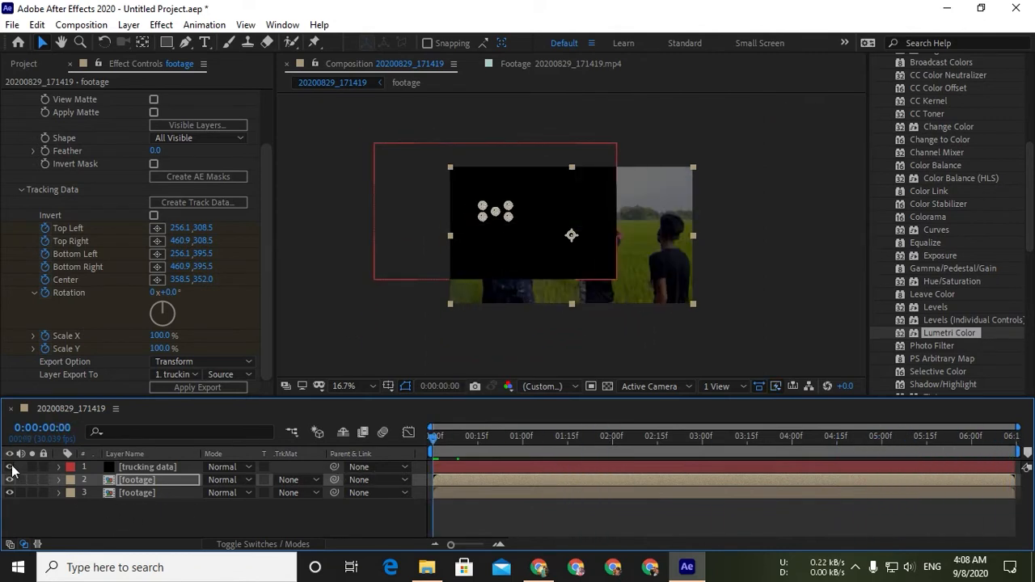
pyautogui.click(9, 467)
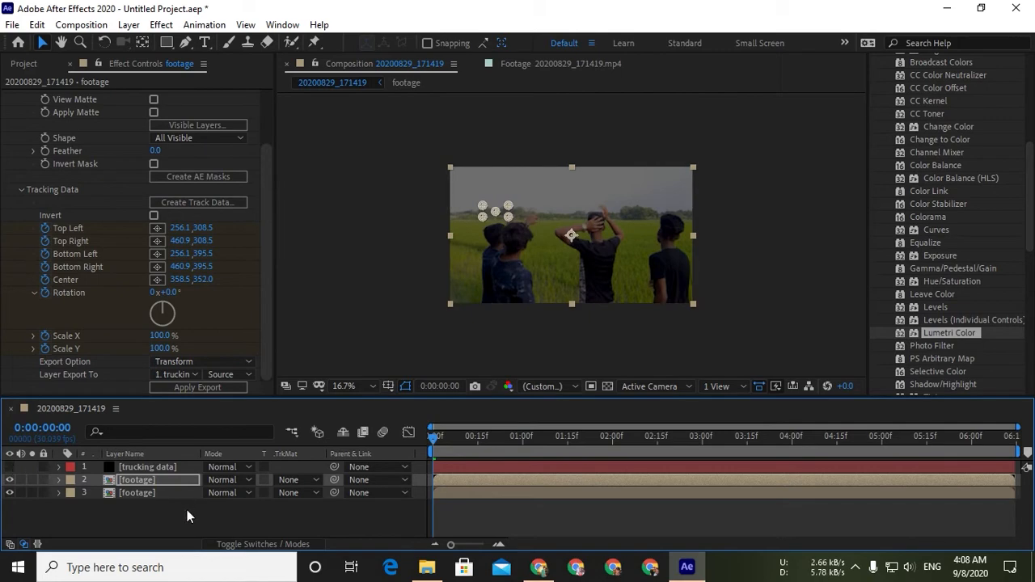
# Find Color Range in Effects & Presets and apply it to the footage layer.
pyautogui.click(524, 364)
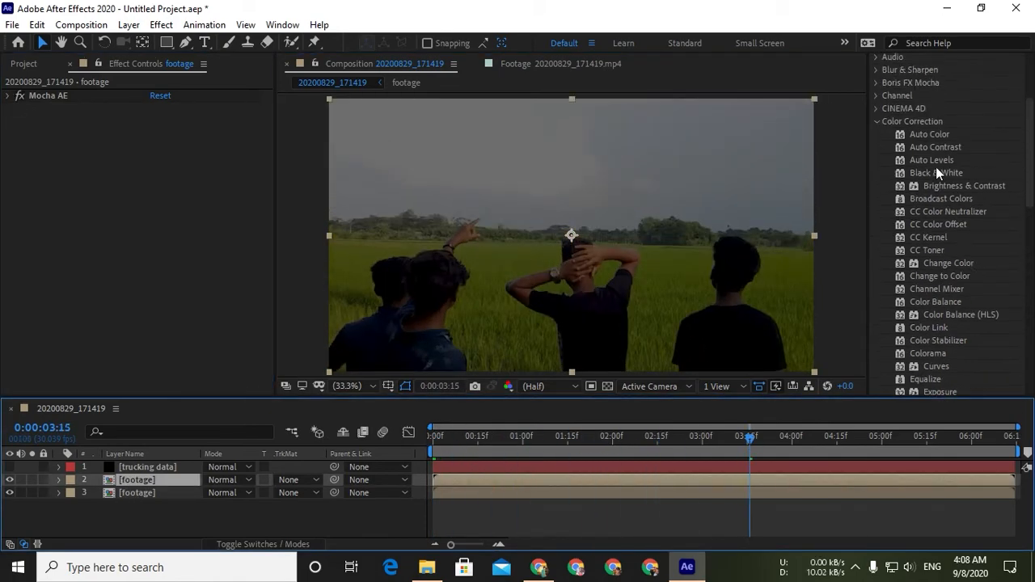
pyautogui.scroll(3)
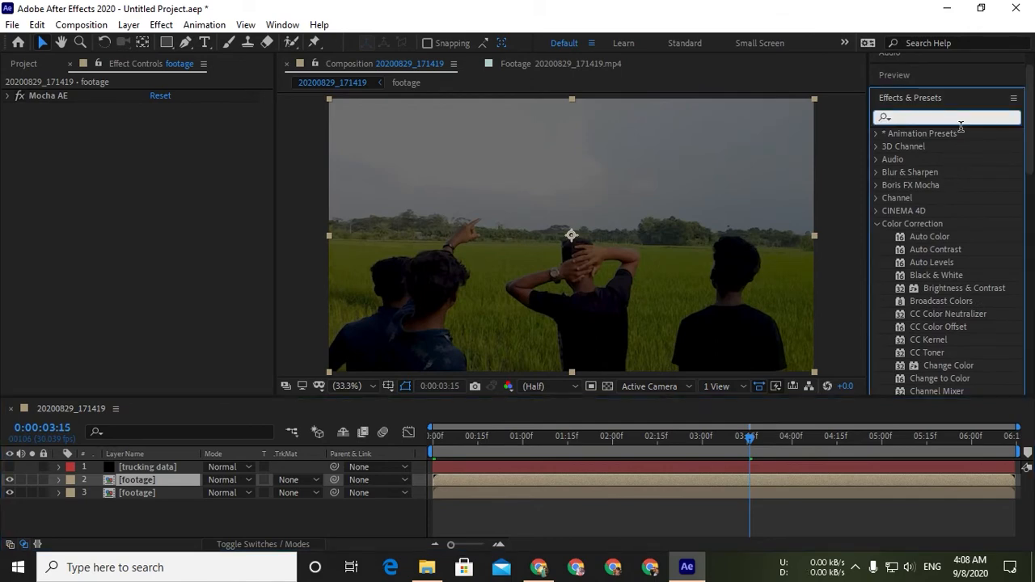
pyautogui.write('c')
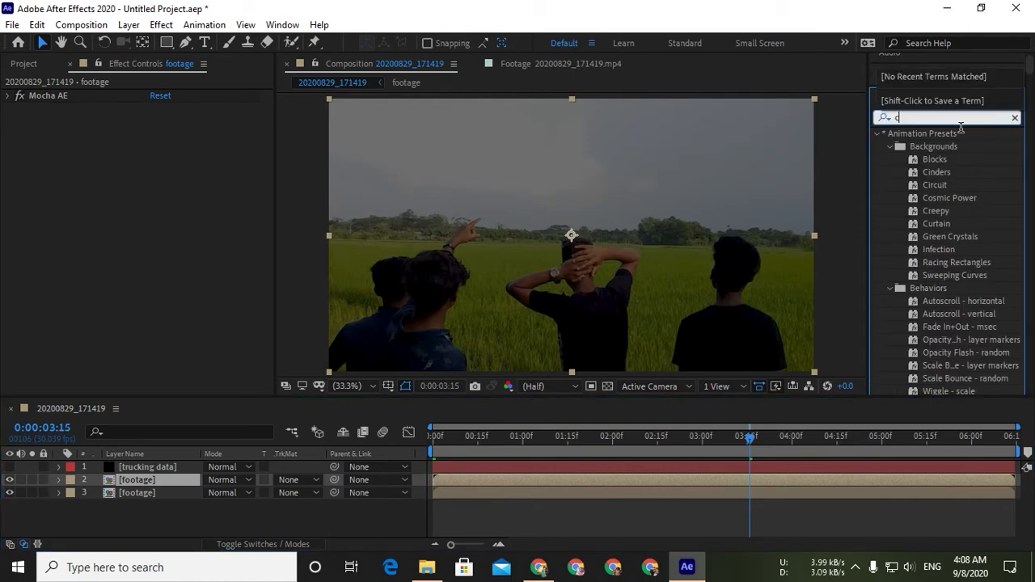
pyautogui.write('olor r')
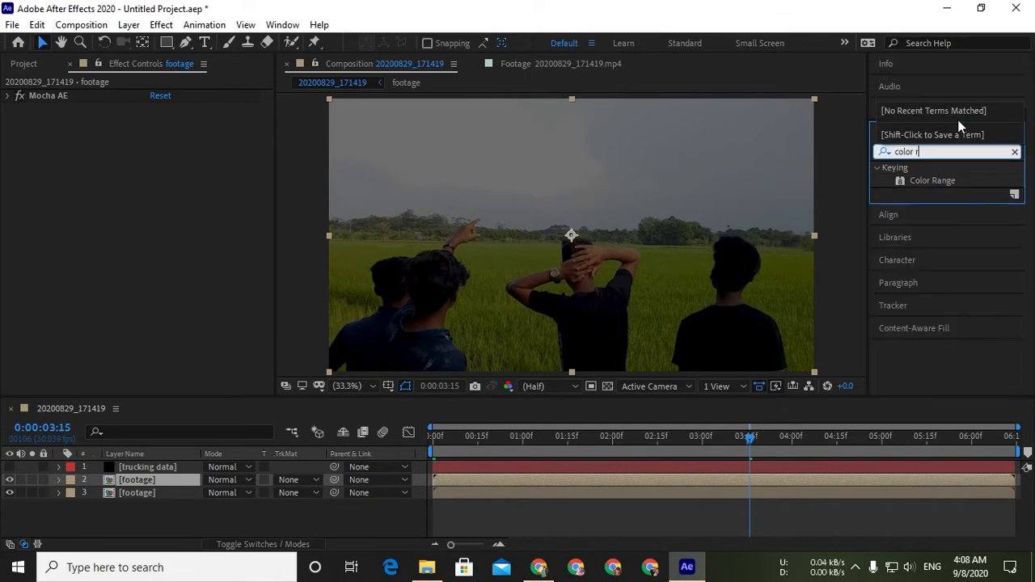
pyautogui.write('a')
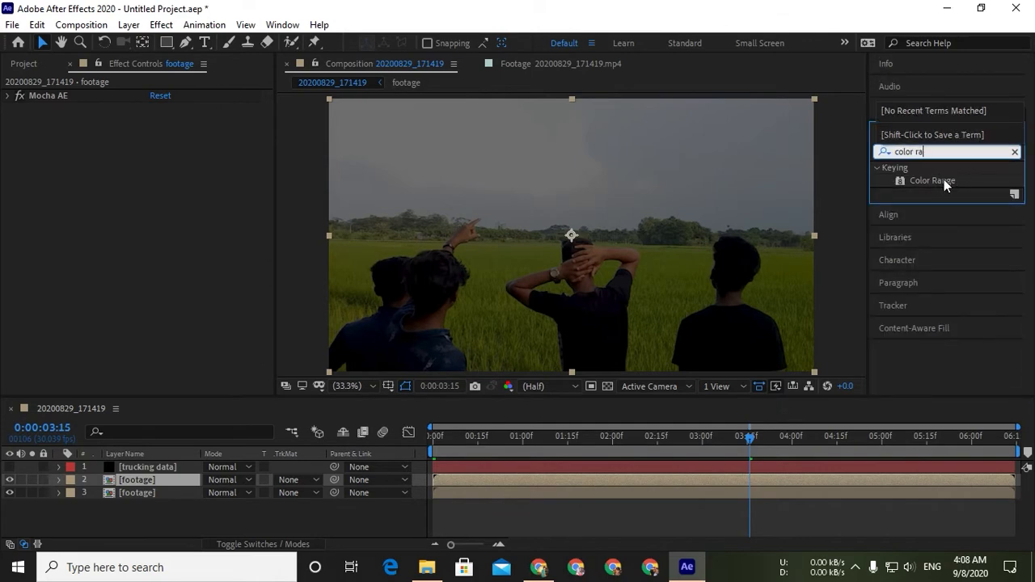
pyautogui.doubleClick(932, 180)
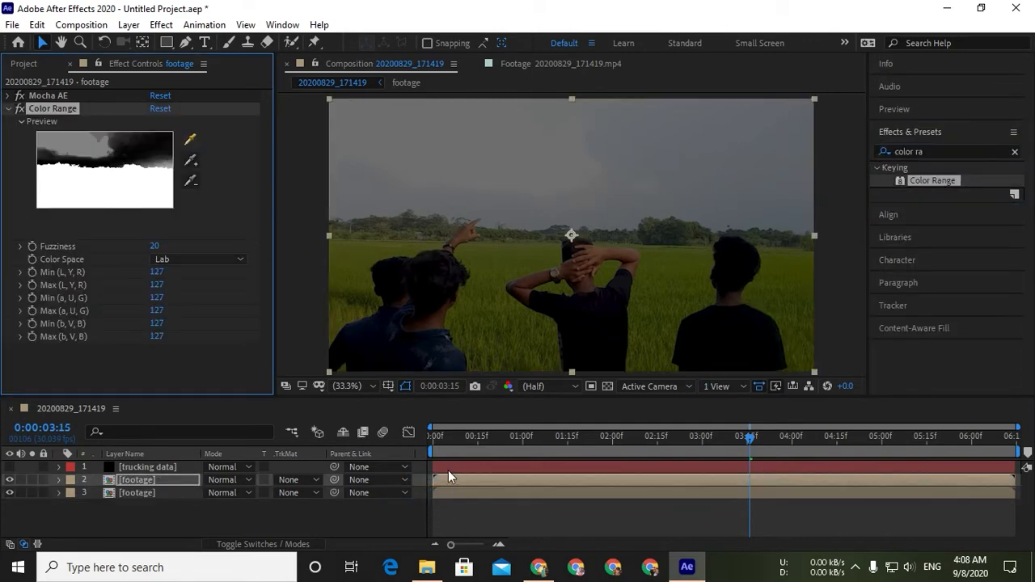
# Sample the sky with the key eyedroppers until the sky above the treeline is removed.
pyautogui.click(522, 437)
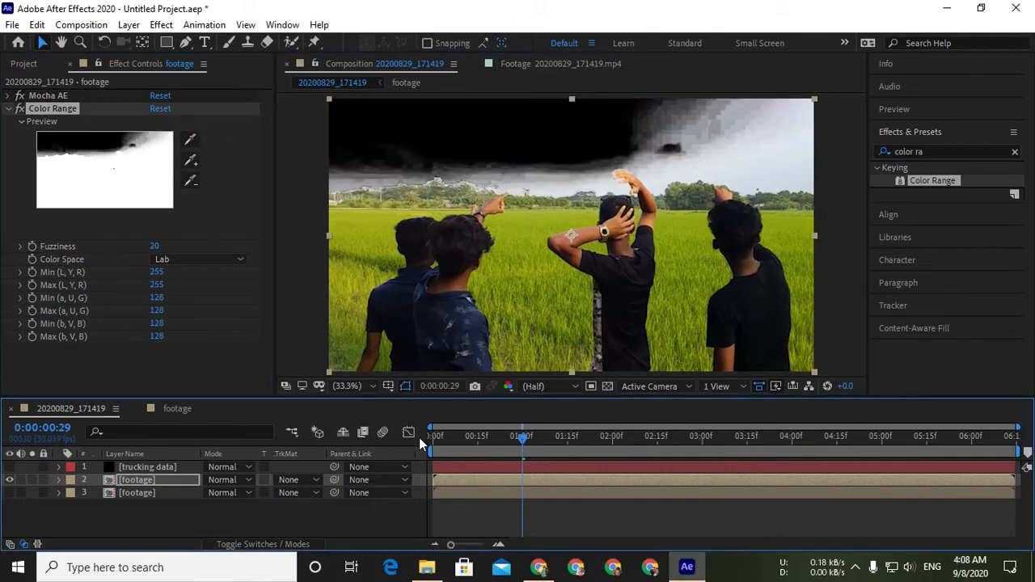
pyautogui.click(767, 436)
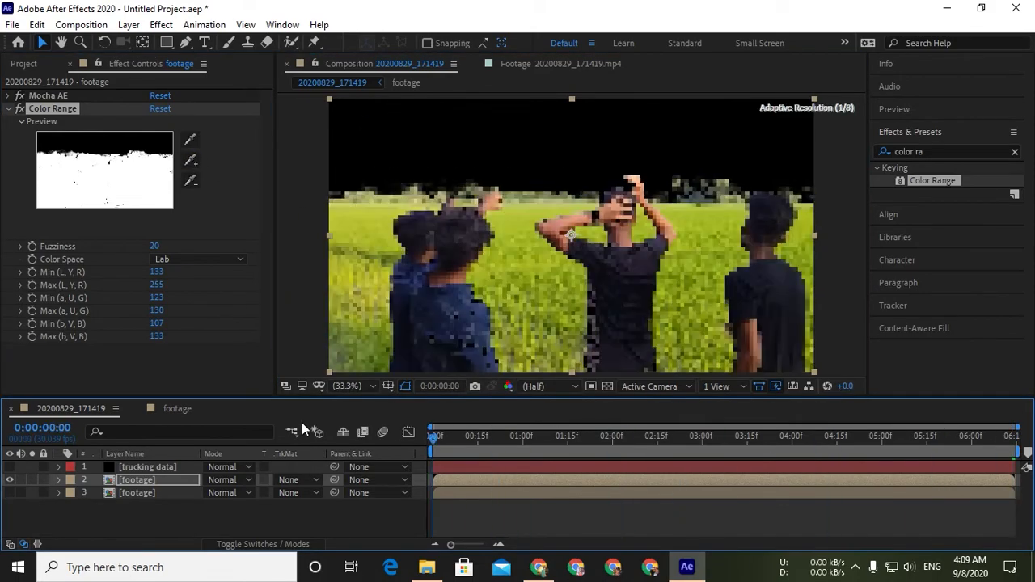
pyautogui.click(742, 436)
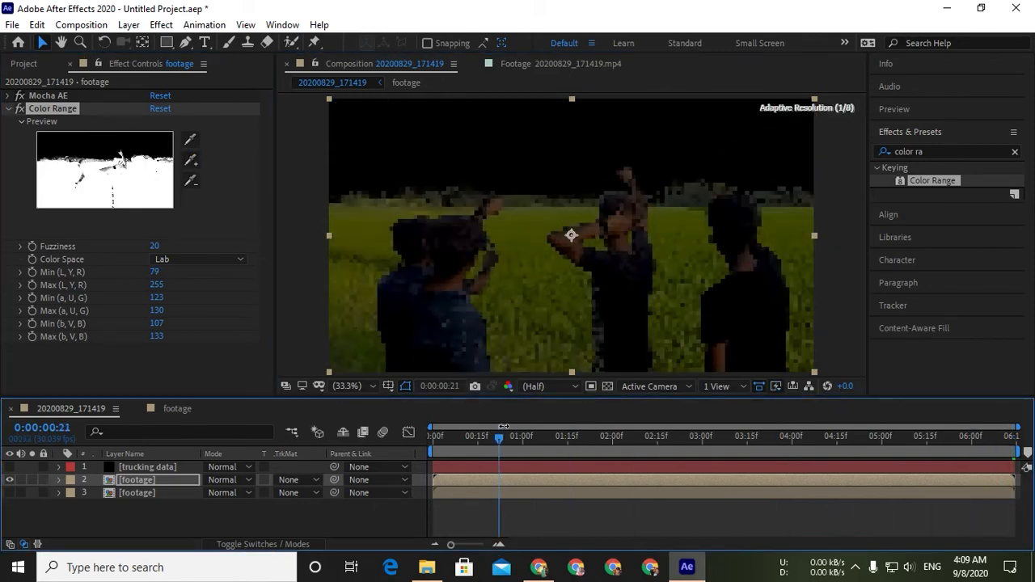
pyautogui.click(19, 109)
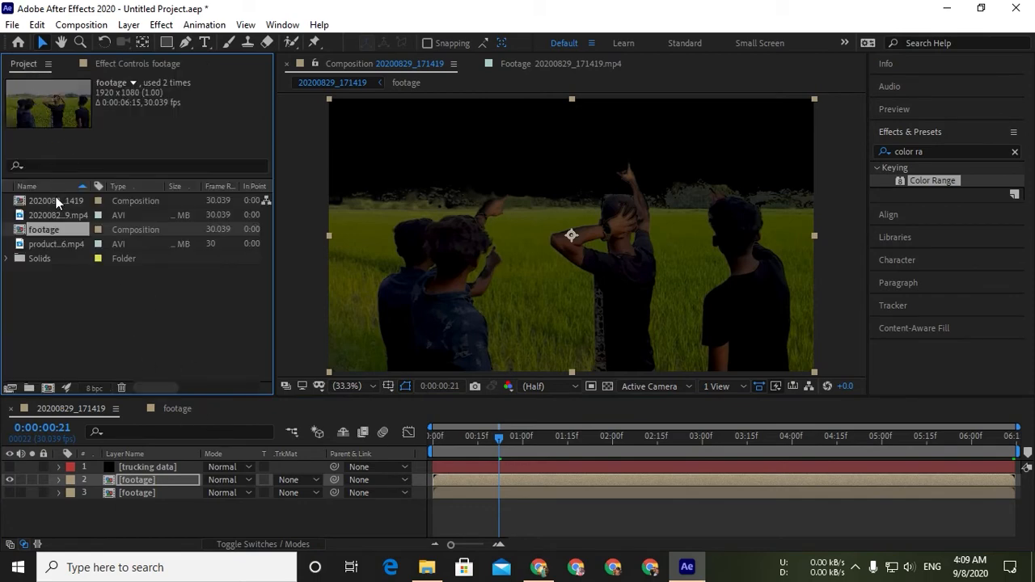
# Place the galaxy clip below the keyed footage, scaled to 61.8% and parented to trucking data.
pyautogui.click(56, 244)
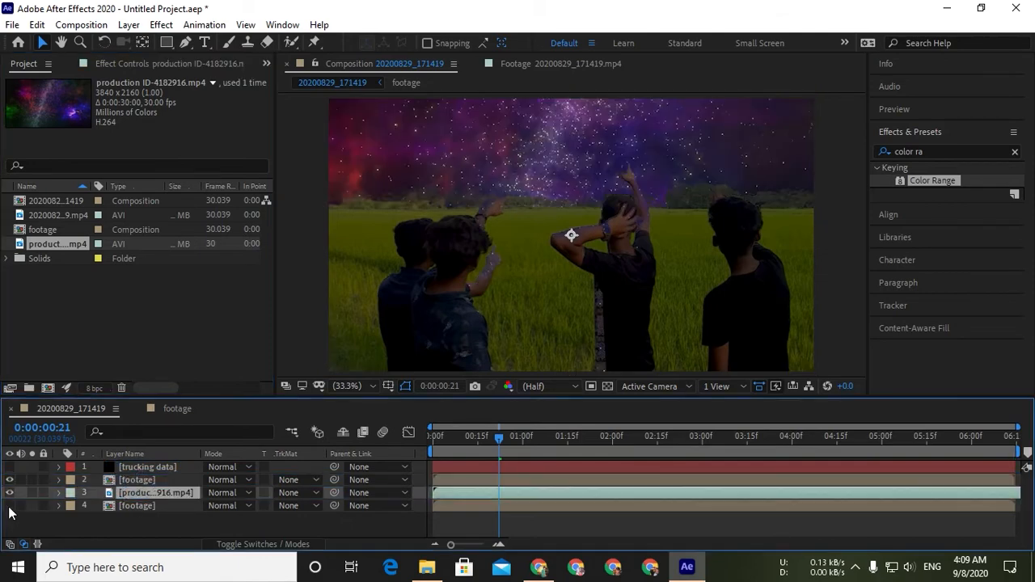
pyautogui.click(137, 506)
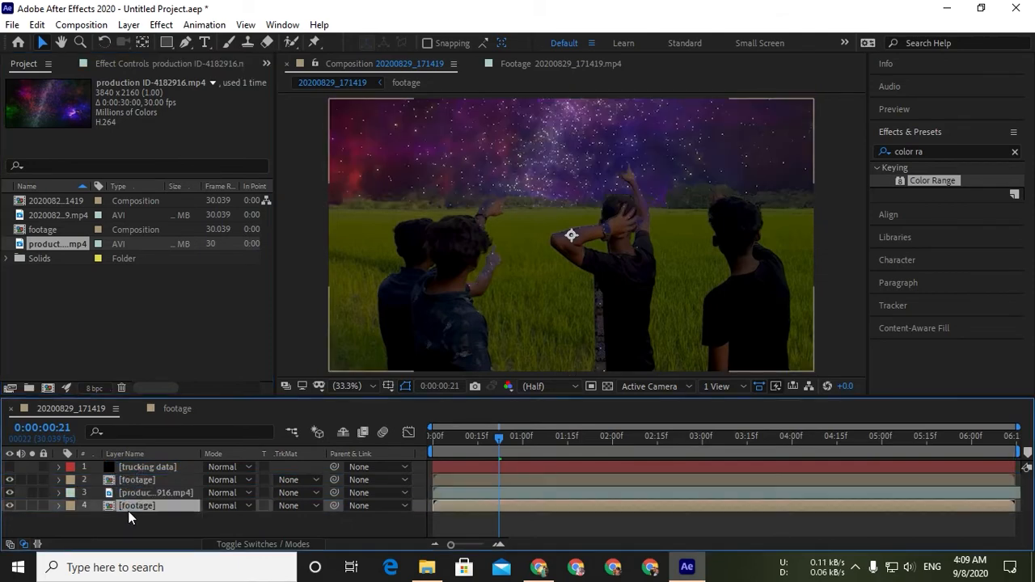
pyautogui.click(136, 479)
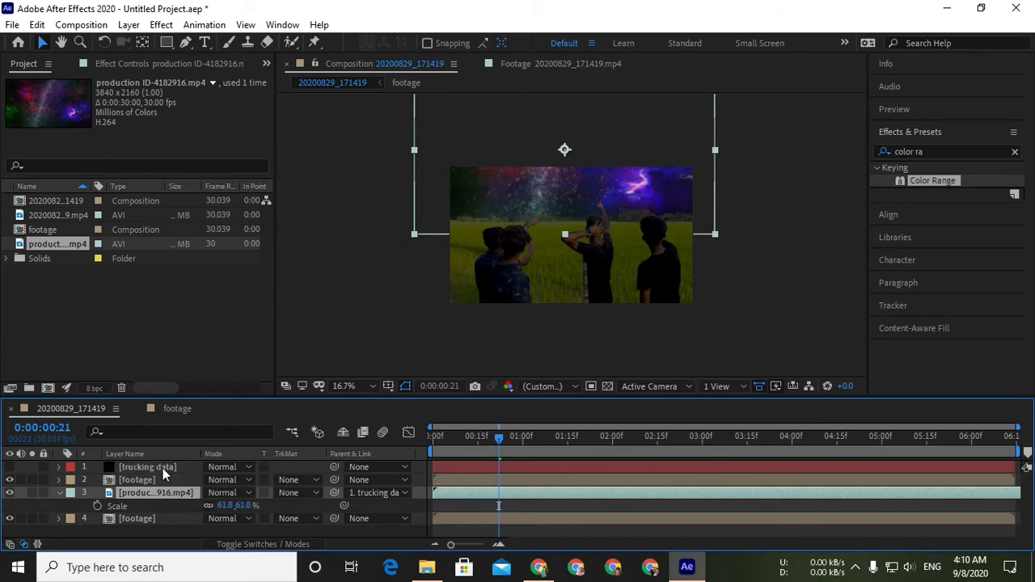
pyautogui.moveTo(489, 441)
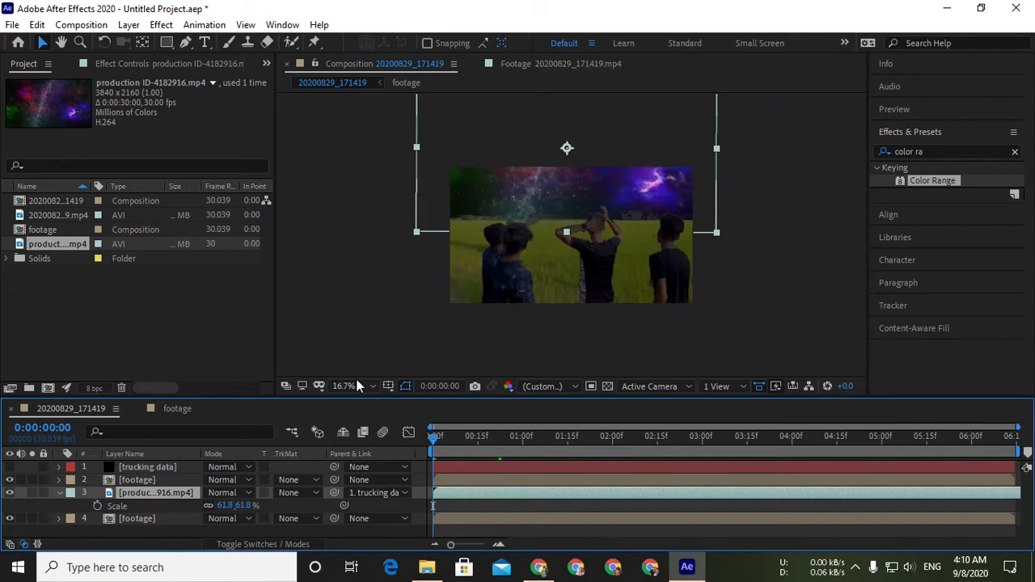
# Draw a treeline mask on the galaxy layer with Mask Feather 332 and Mask Expansion 121.
pyautogui.click(344, 386)
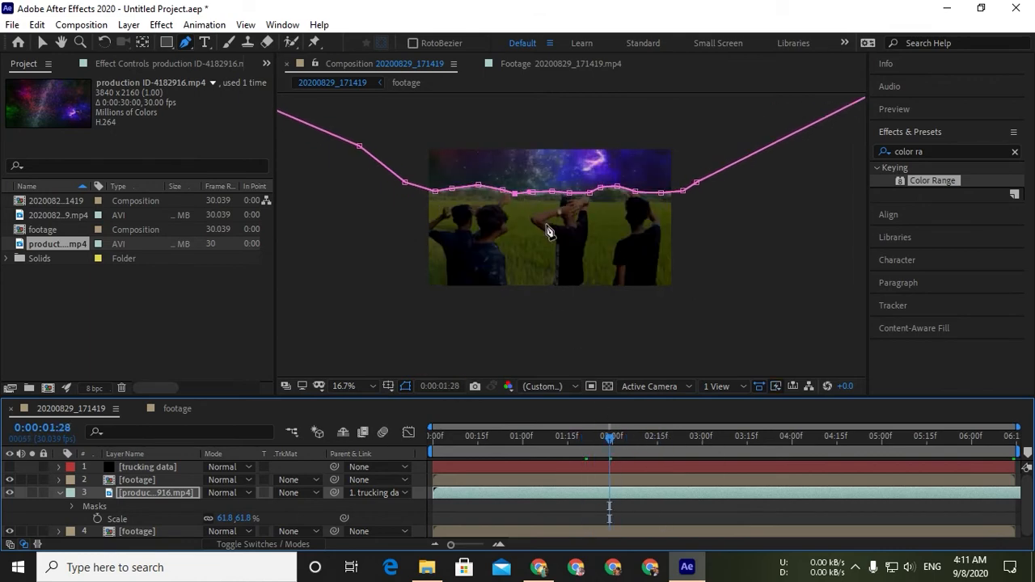
pyautogui.click(347, 386)
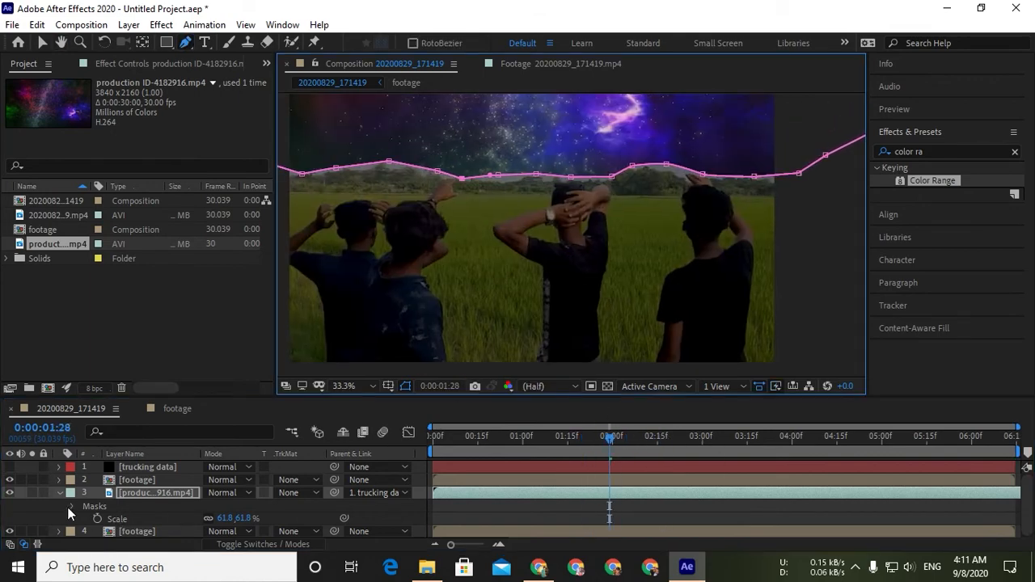
pyautogui.click(71, 506)
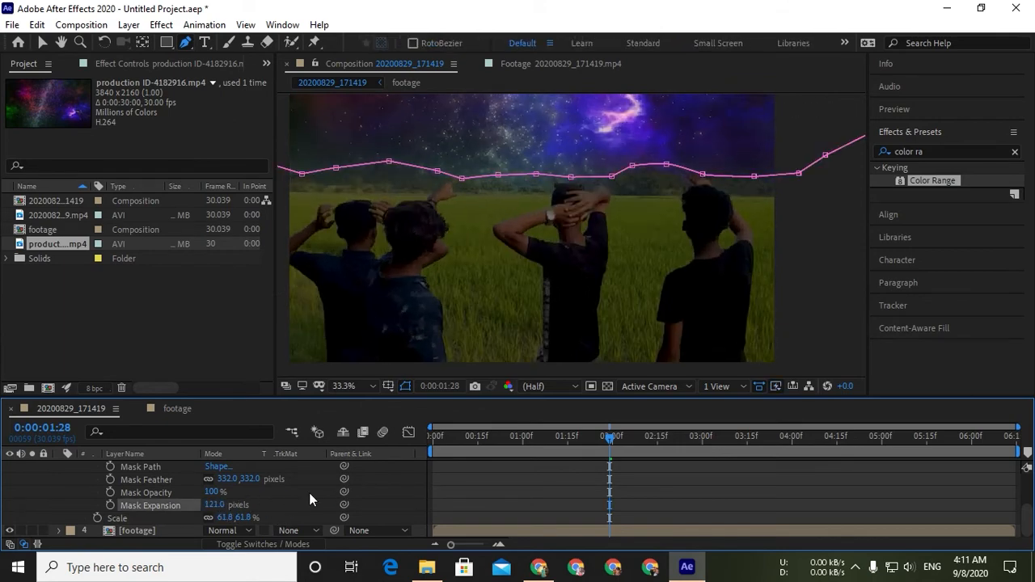
pyautogui.click(346, 386)
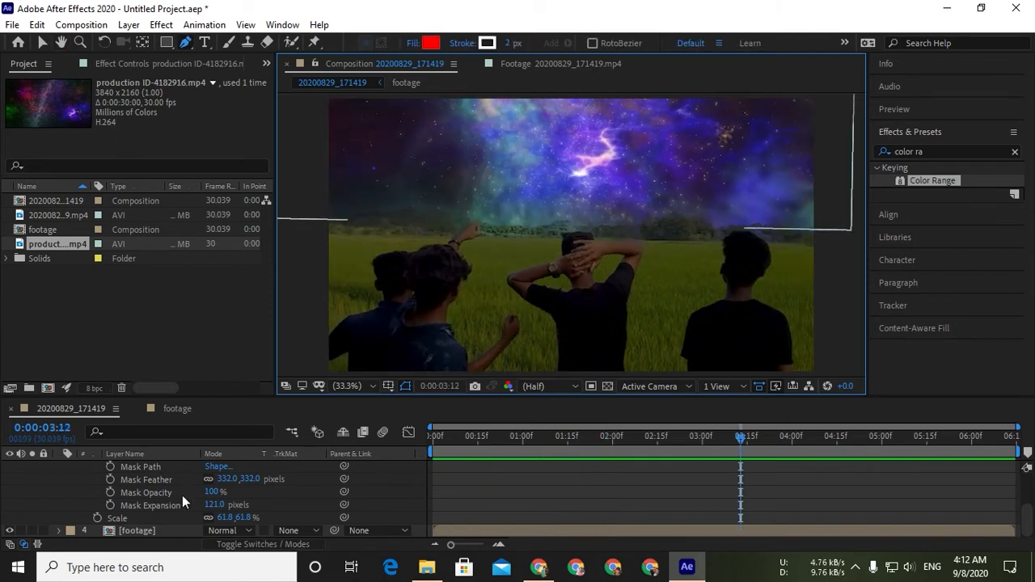
pyautogui.doubleClick(227, 478)
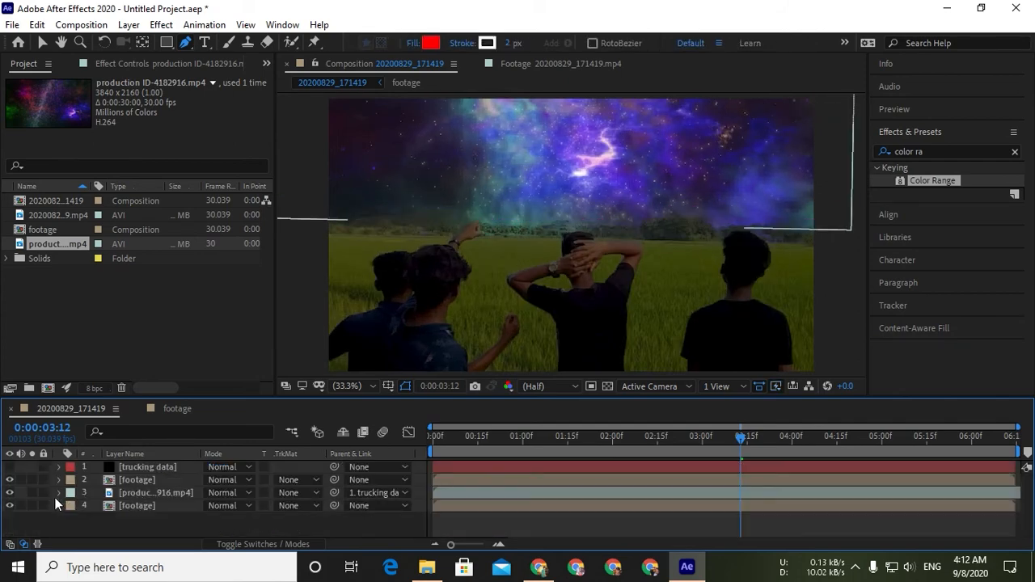
# Set the galaxy layer's Opacity to 70%.
pyautogui.click(59, 492)
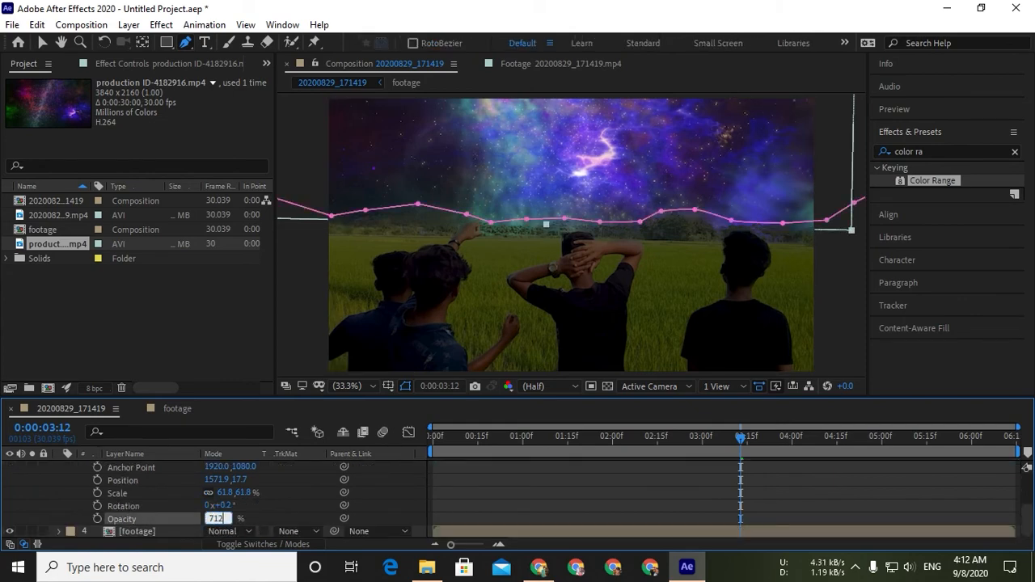
pyautogui.write('70')
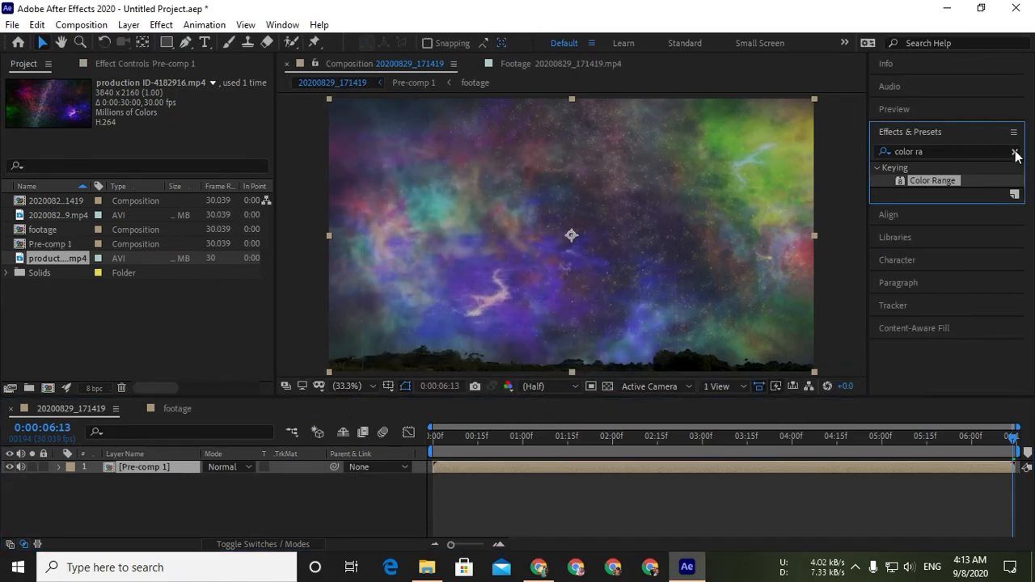
# Apply Lumetri Color to Pre-comp 1 and begin adjusting Basic Correction Temperature.
pyautogui.click(1015, 152)
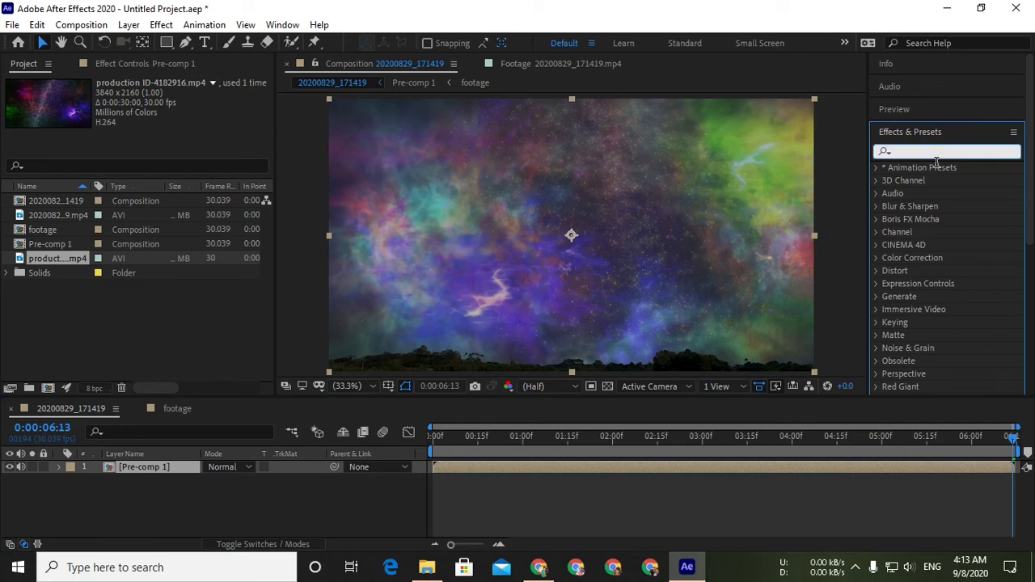
pyautogui.write('lume')
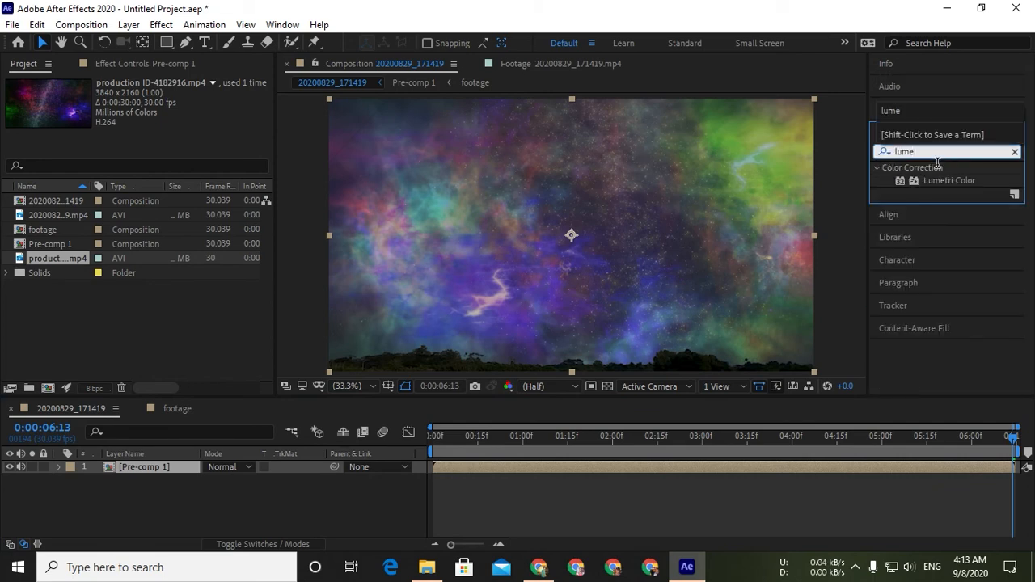
pyautogui.doubleClick(949, 180)
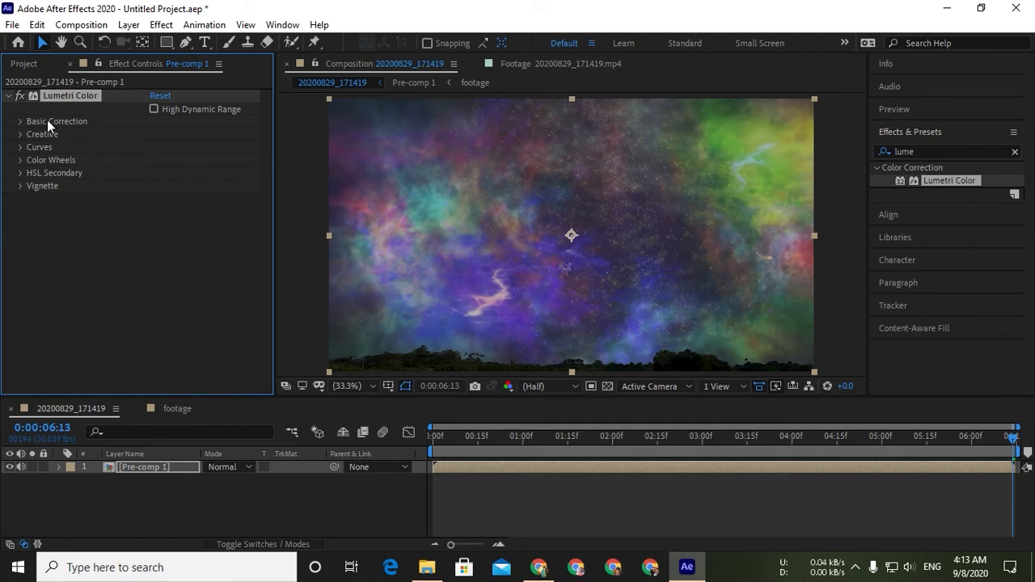
pyautogui.click(20, 121)
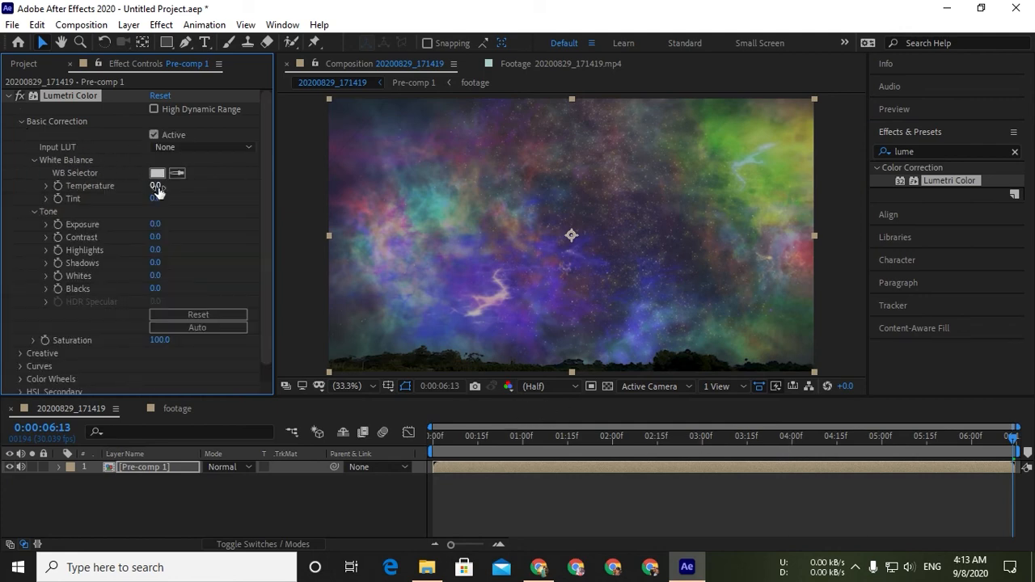
pyautogui.doubleClick(155, 186)
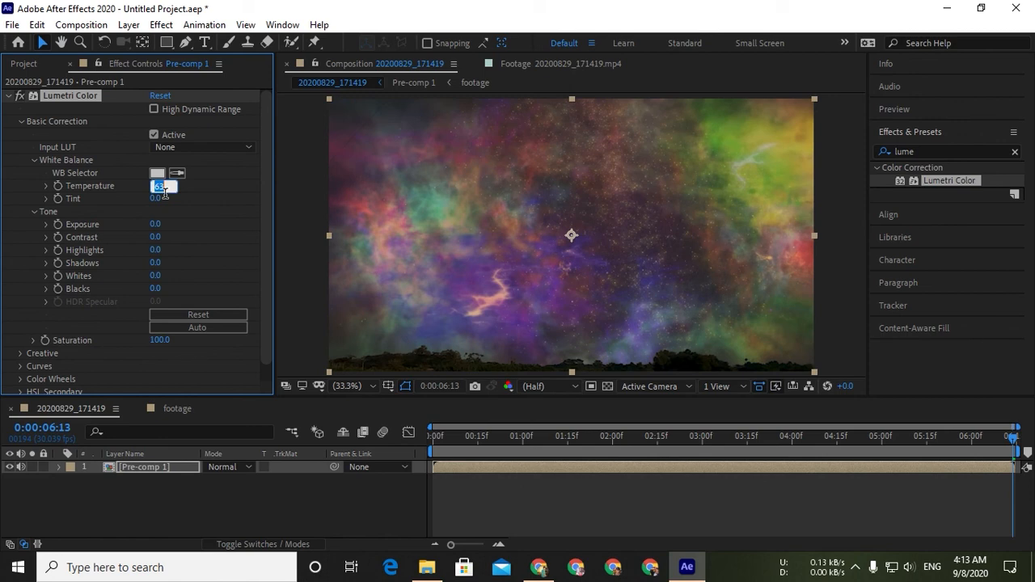